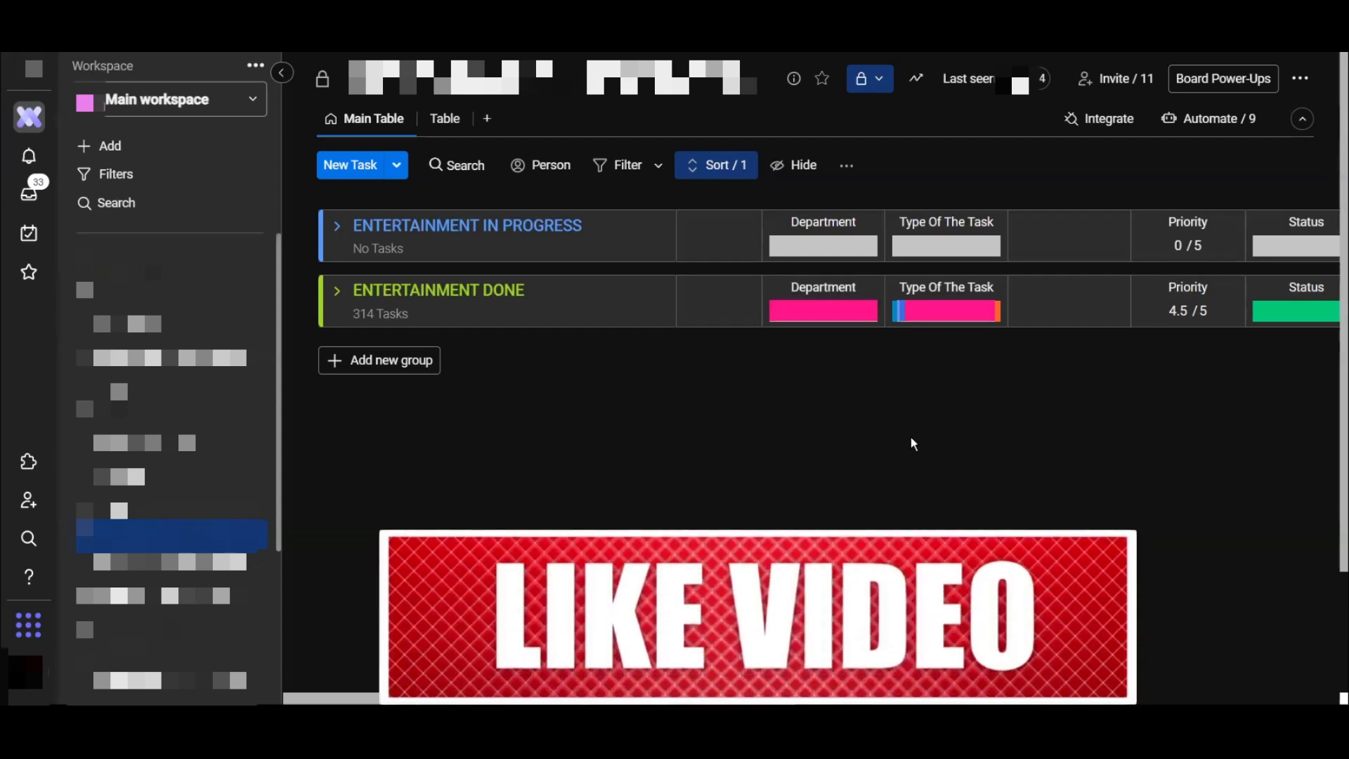
mouse_move(941, 225)
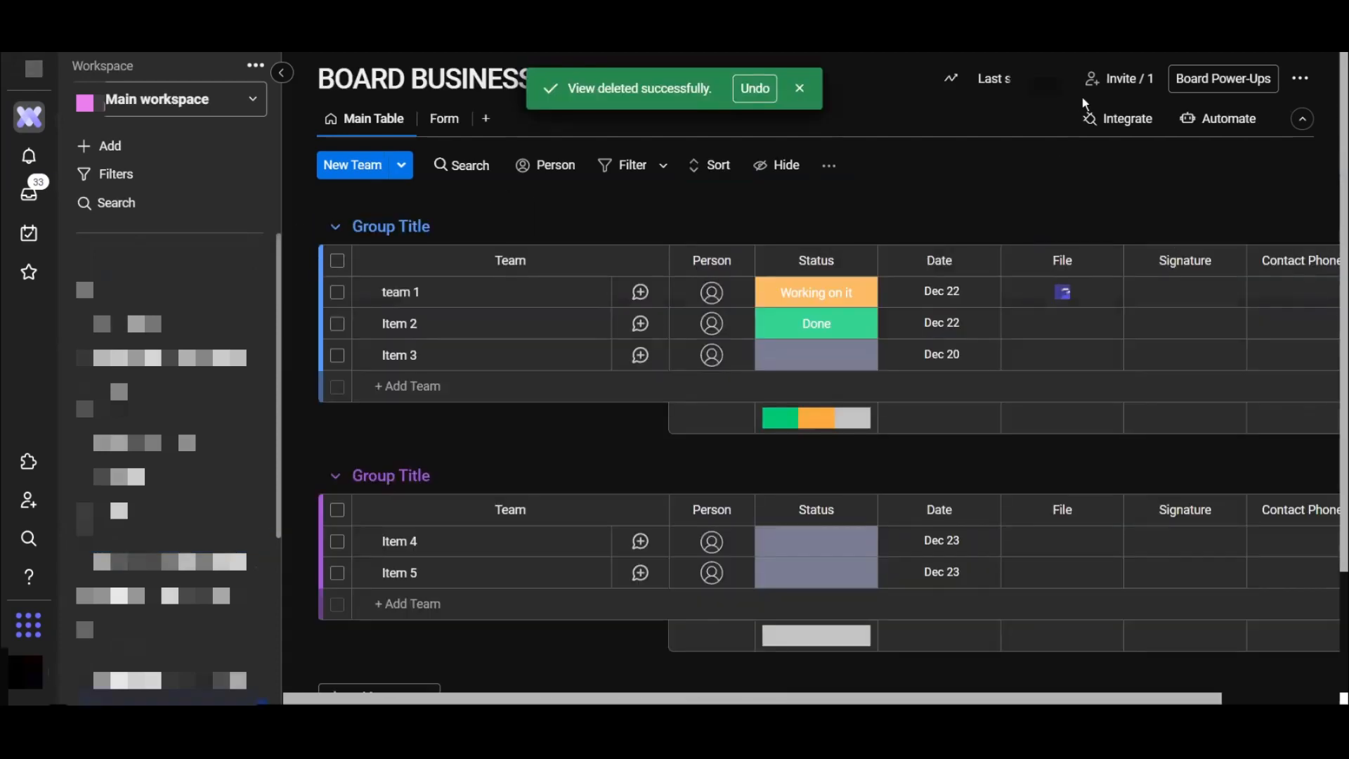
mouse_move(1094, 103)
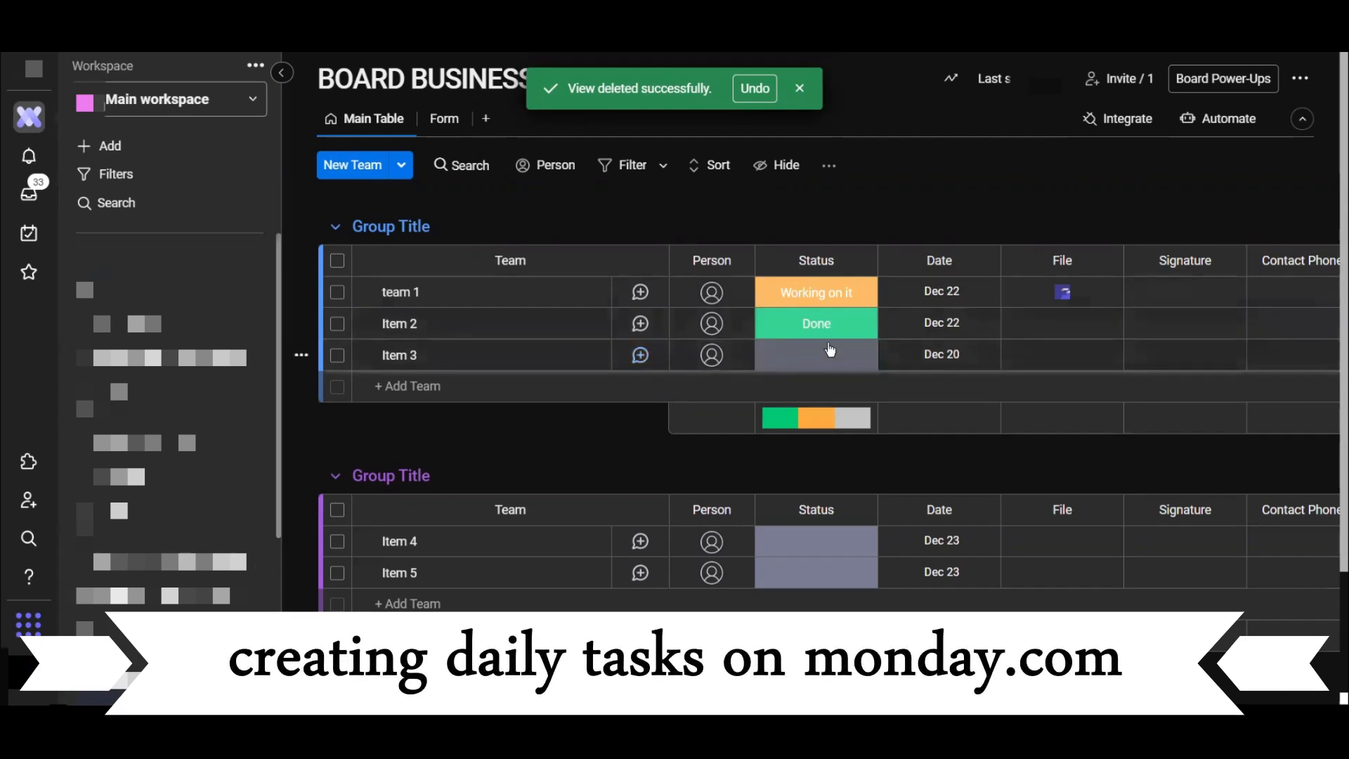
mouse_move(495, 309)
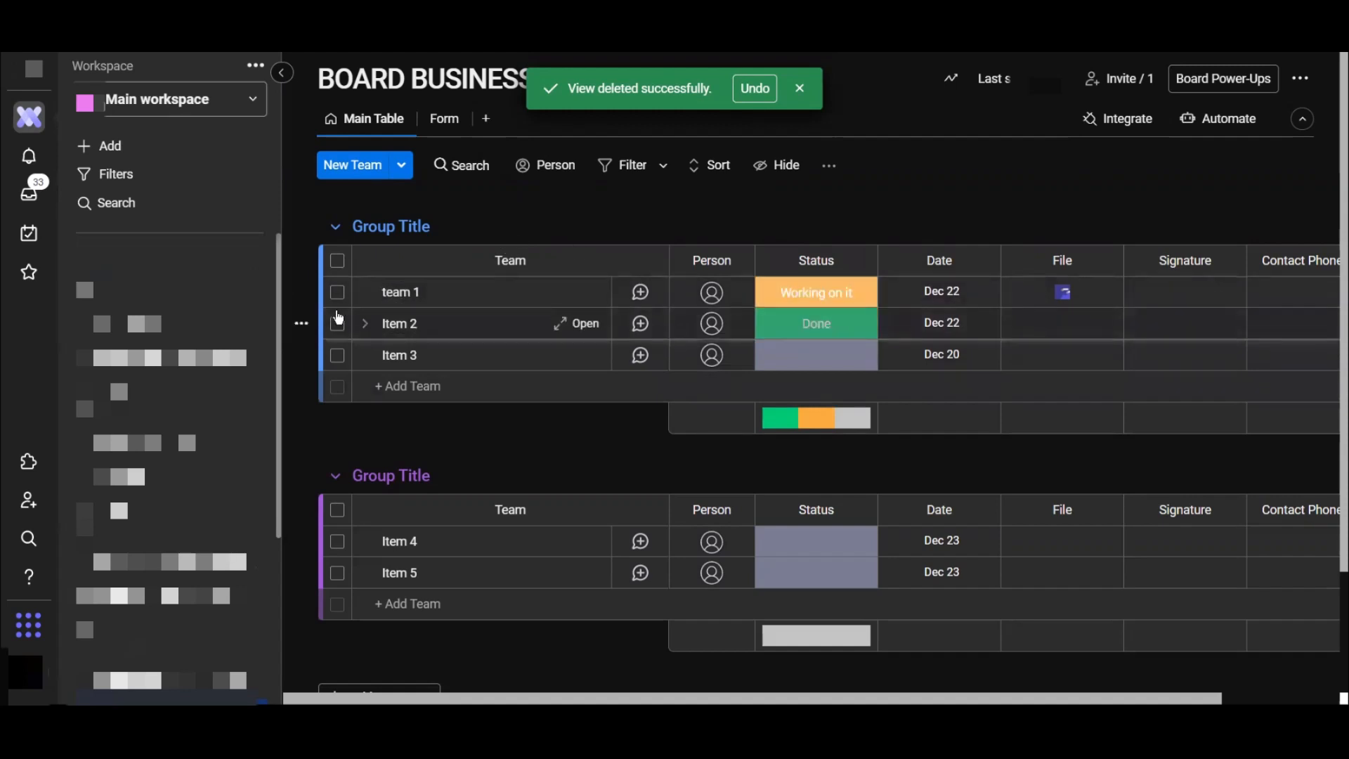
Step: Select all items in both groups and delete the five selected items
click(336, 260)
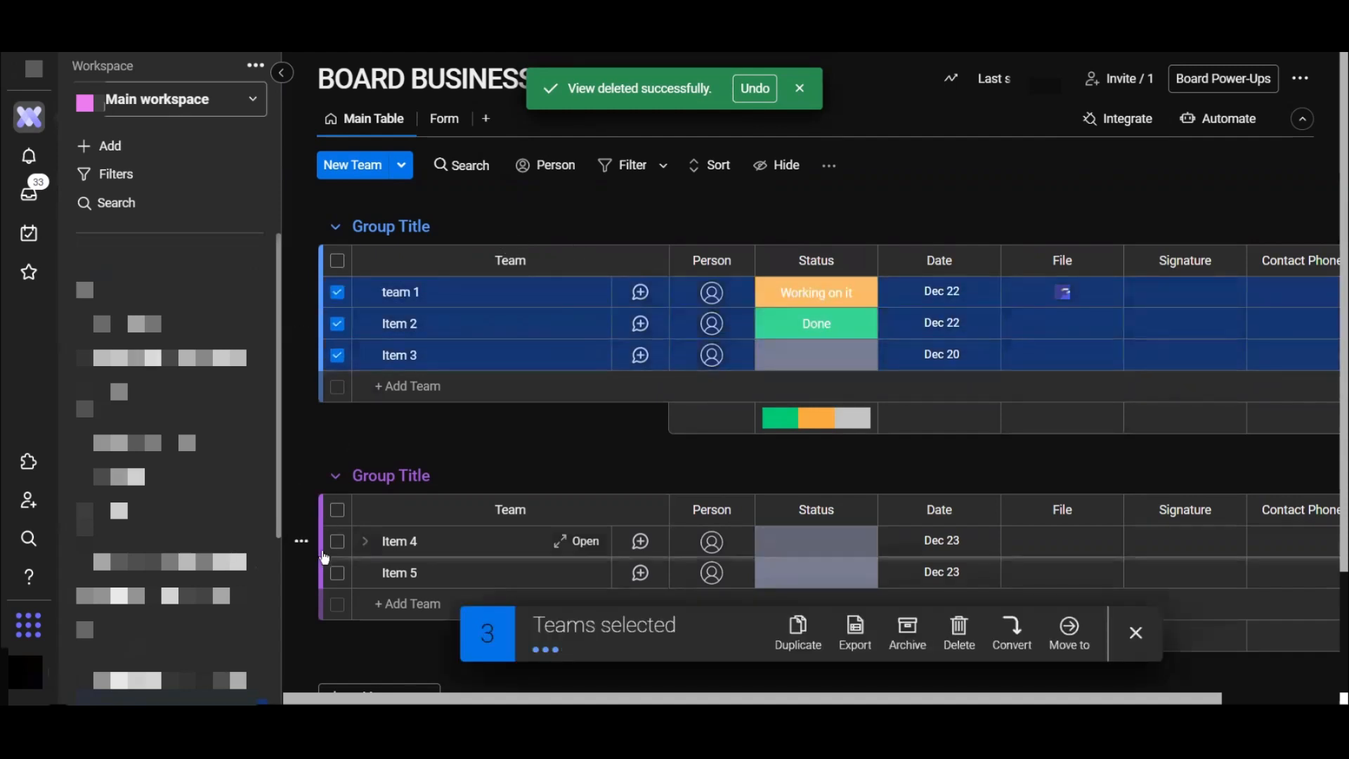
click(336, 509)
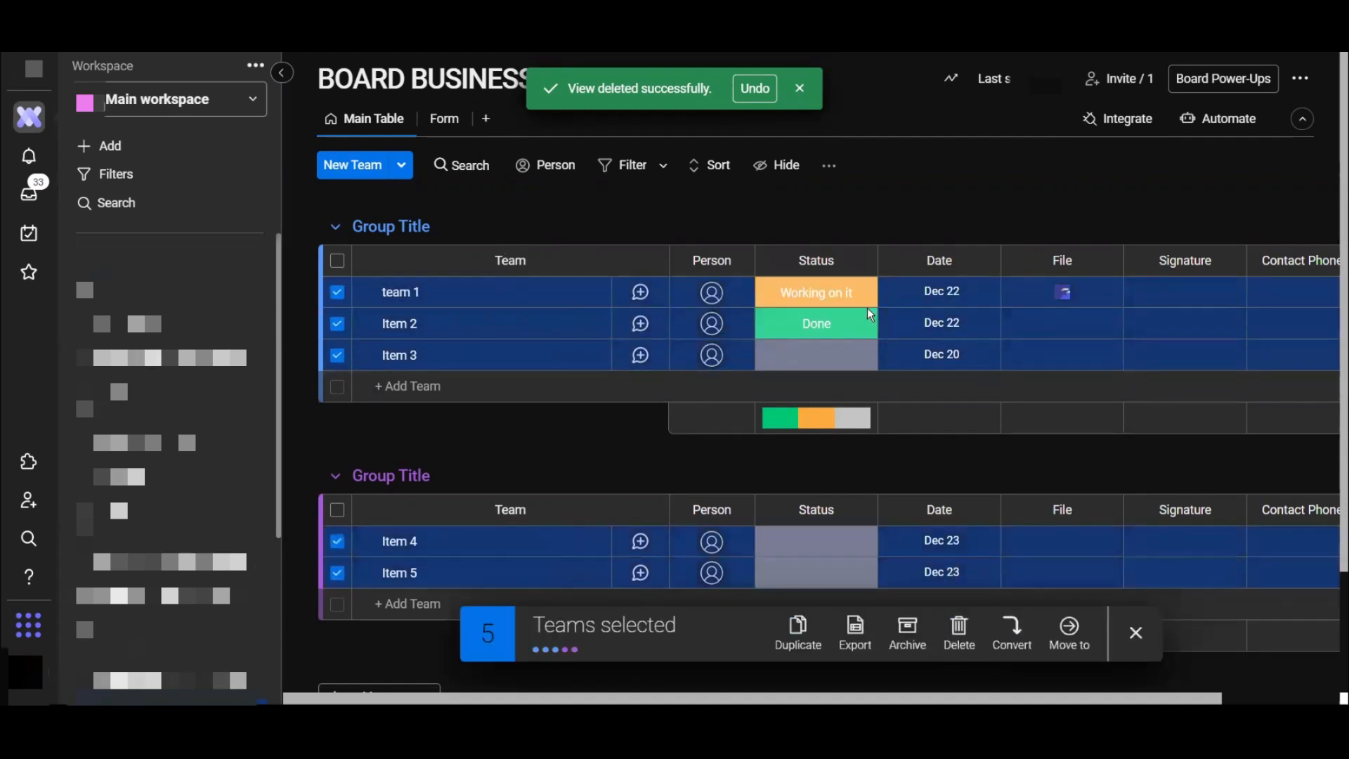
click(956, 632)
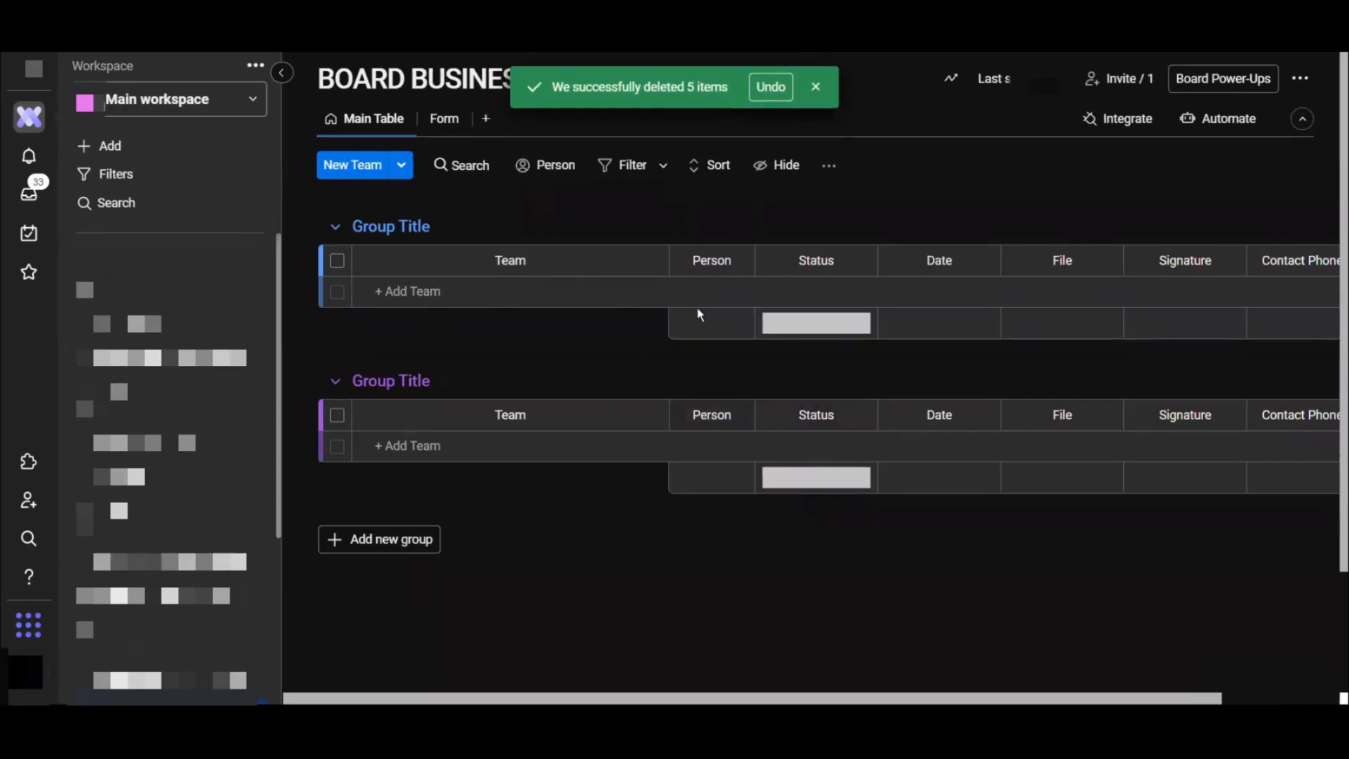
Step: Add a new item named 'TEAM MEETING' to the first group
click(508, 290)
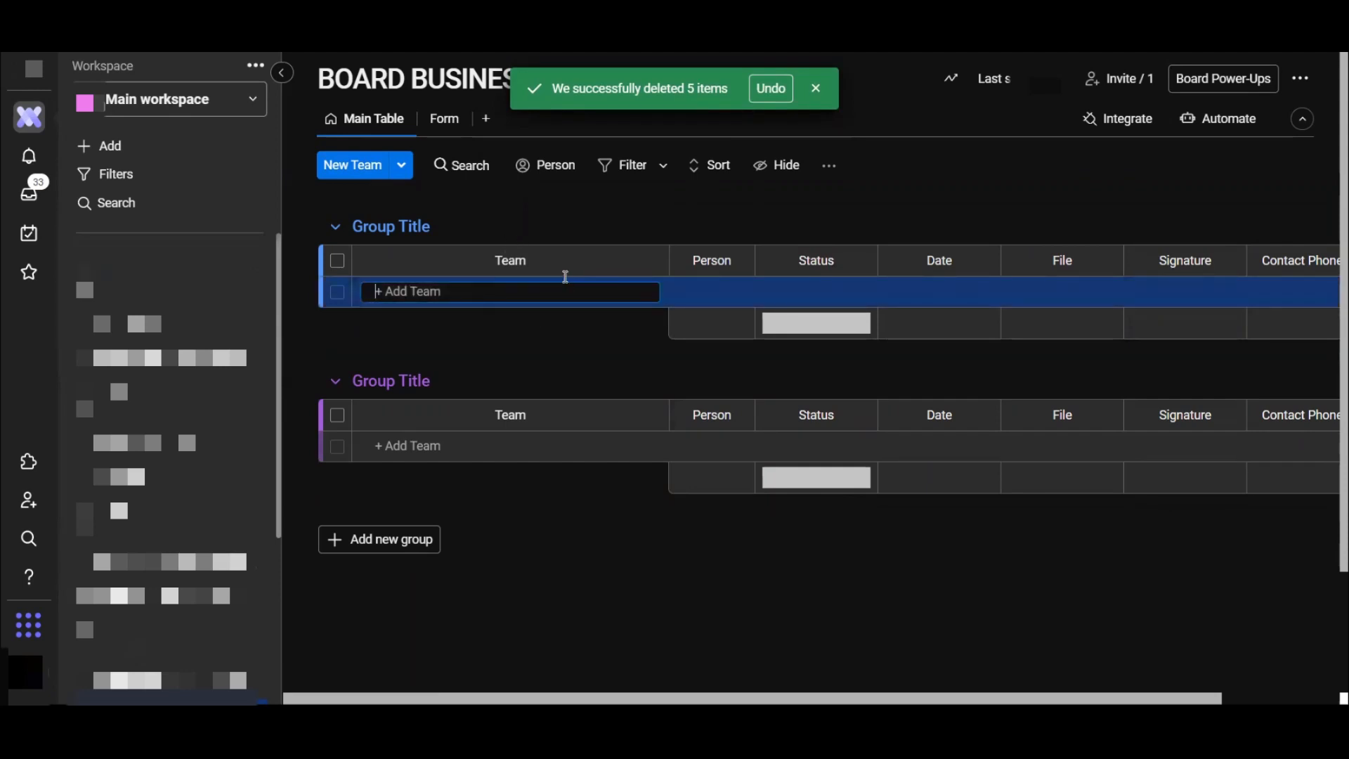
text(TEA)
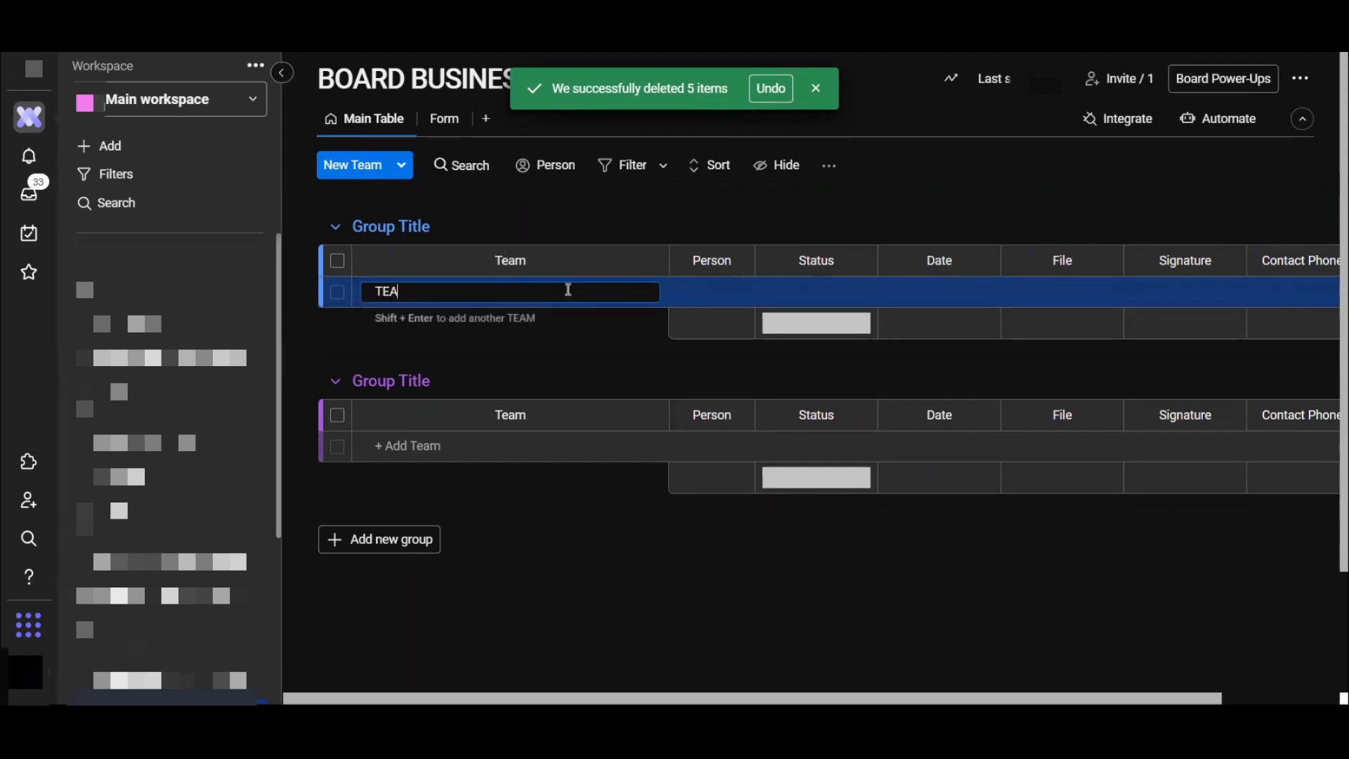
text(M MEETING)
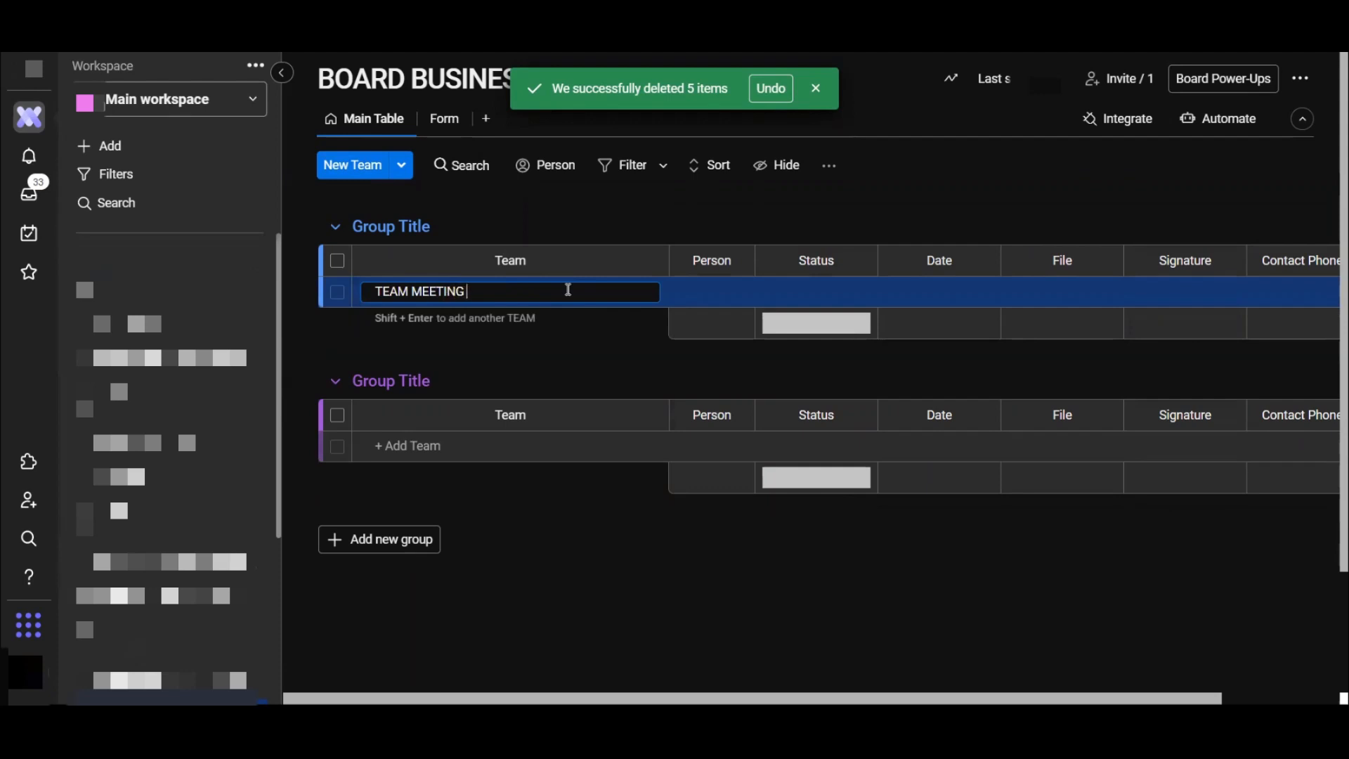
key(enter)
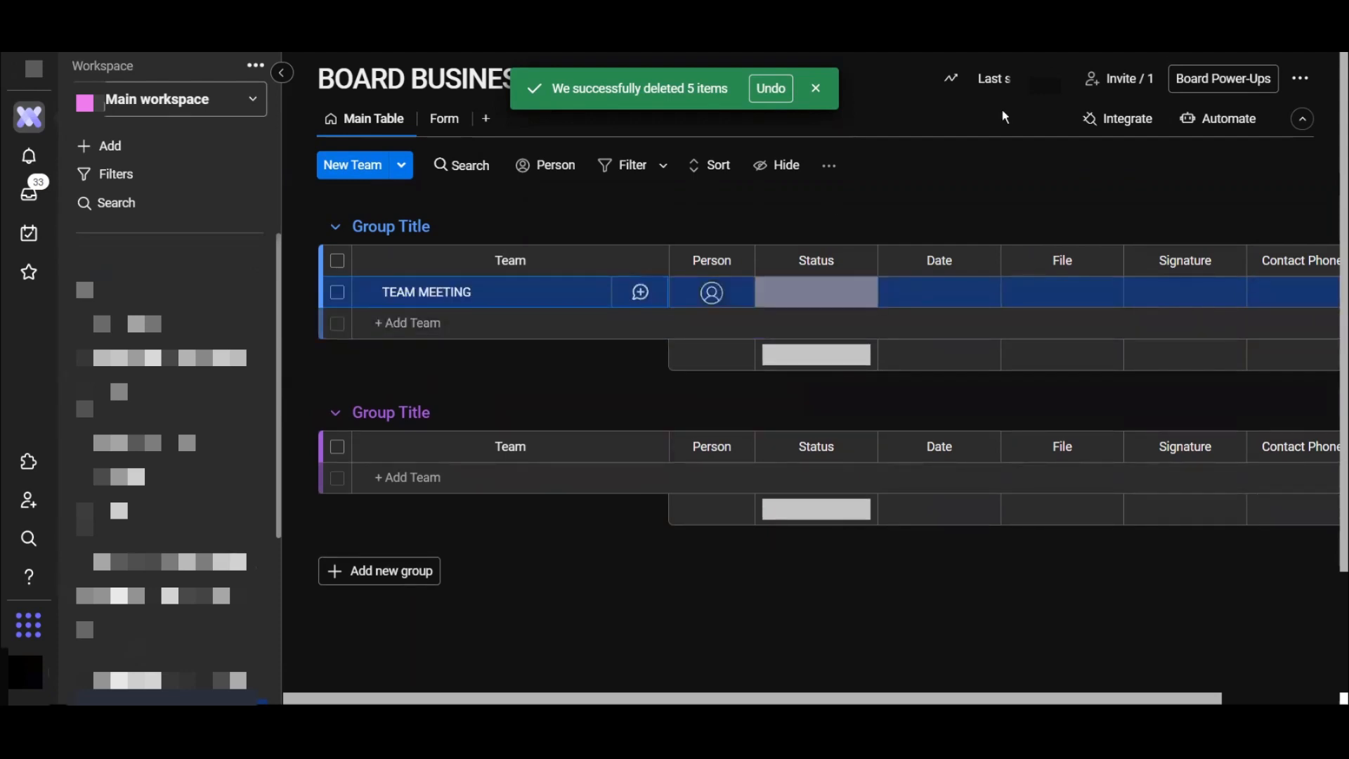
mouse_move(722, 304)
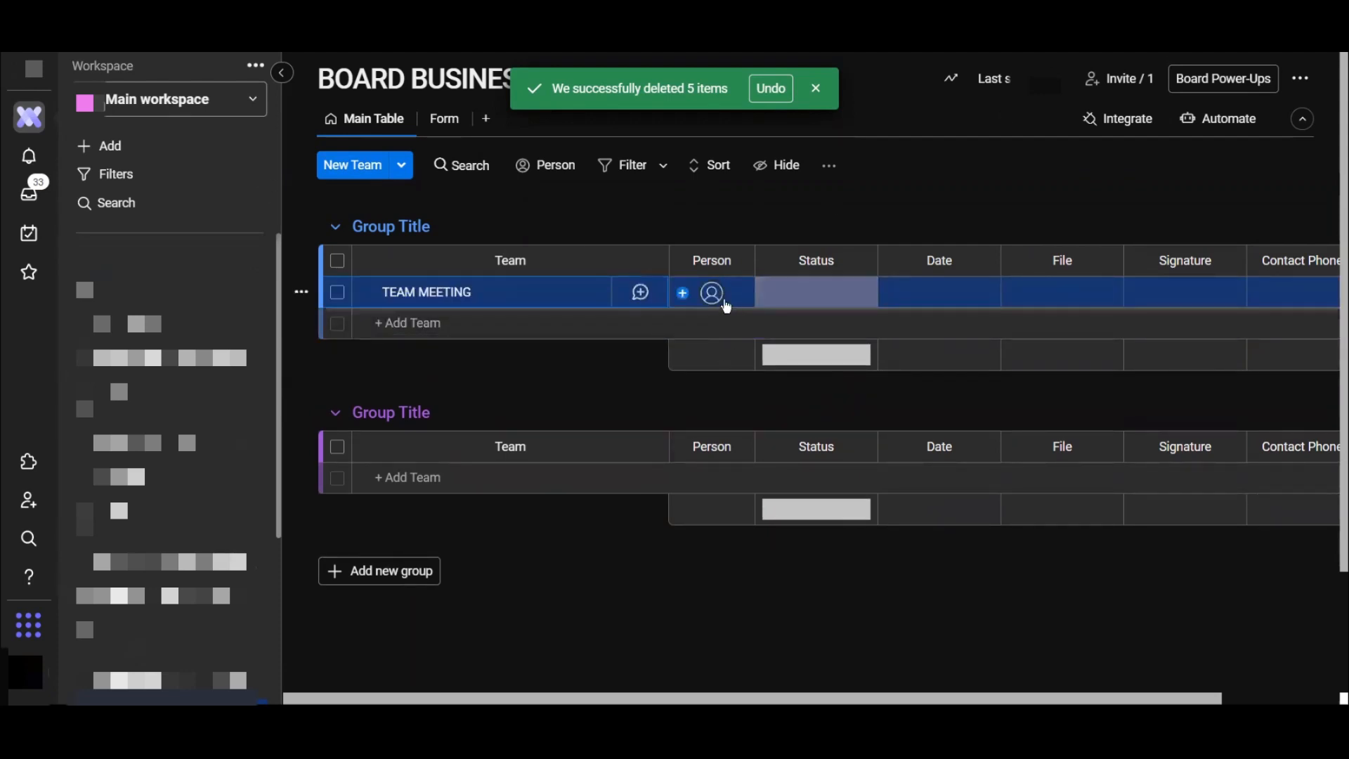
mouse_move(705, 280)
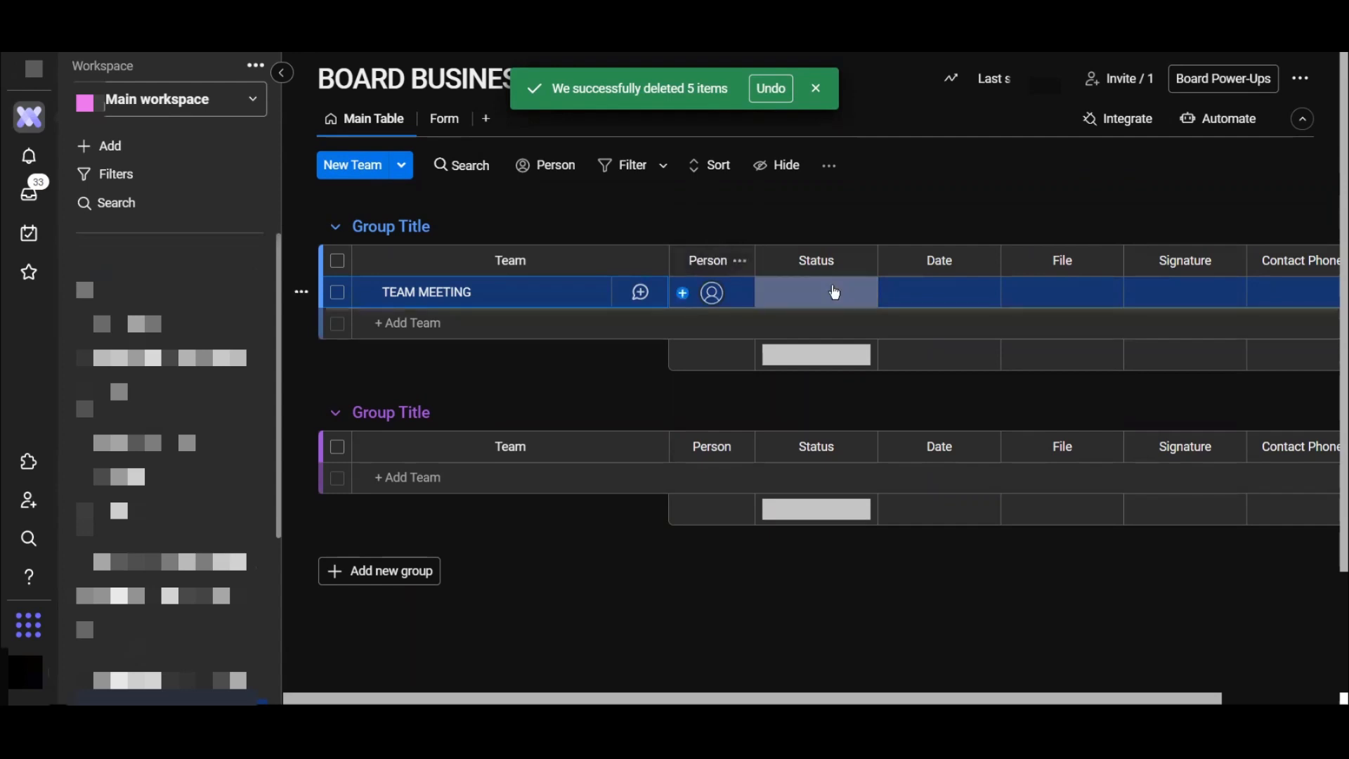
Step: Assign a person to TEAM MEETING and set its status to 'Working on it'
click(711, 292)
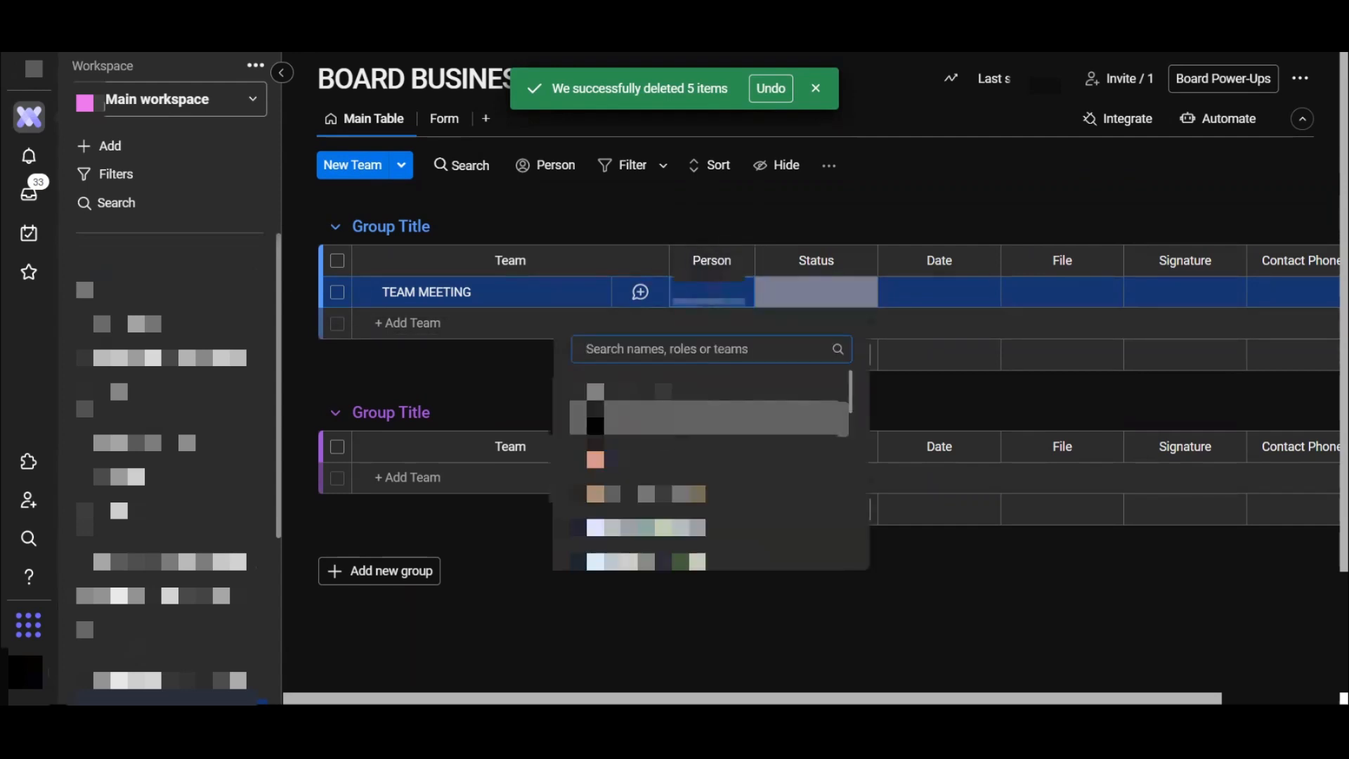
click(904, 206)
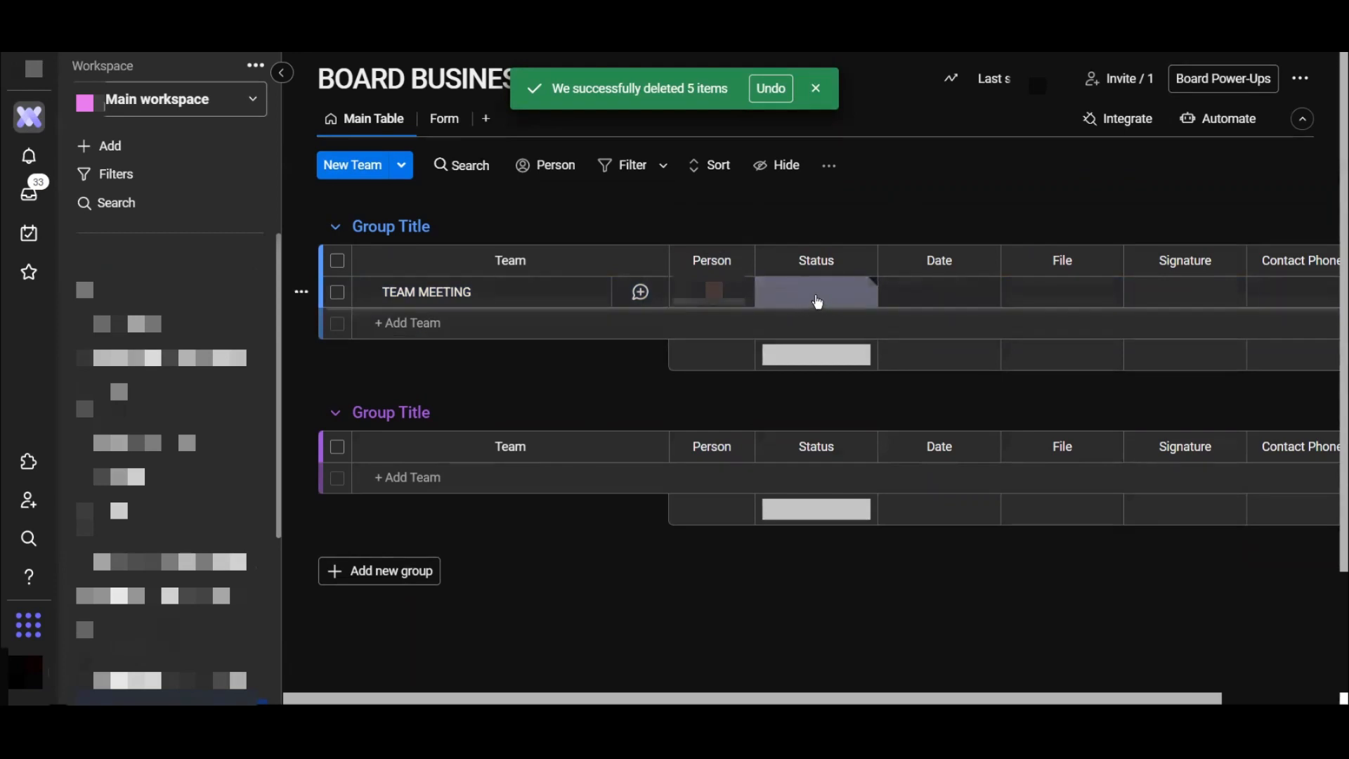
click(815, 293)
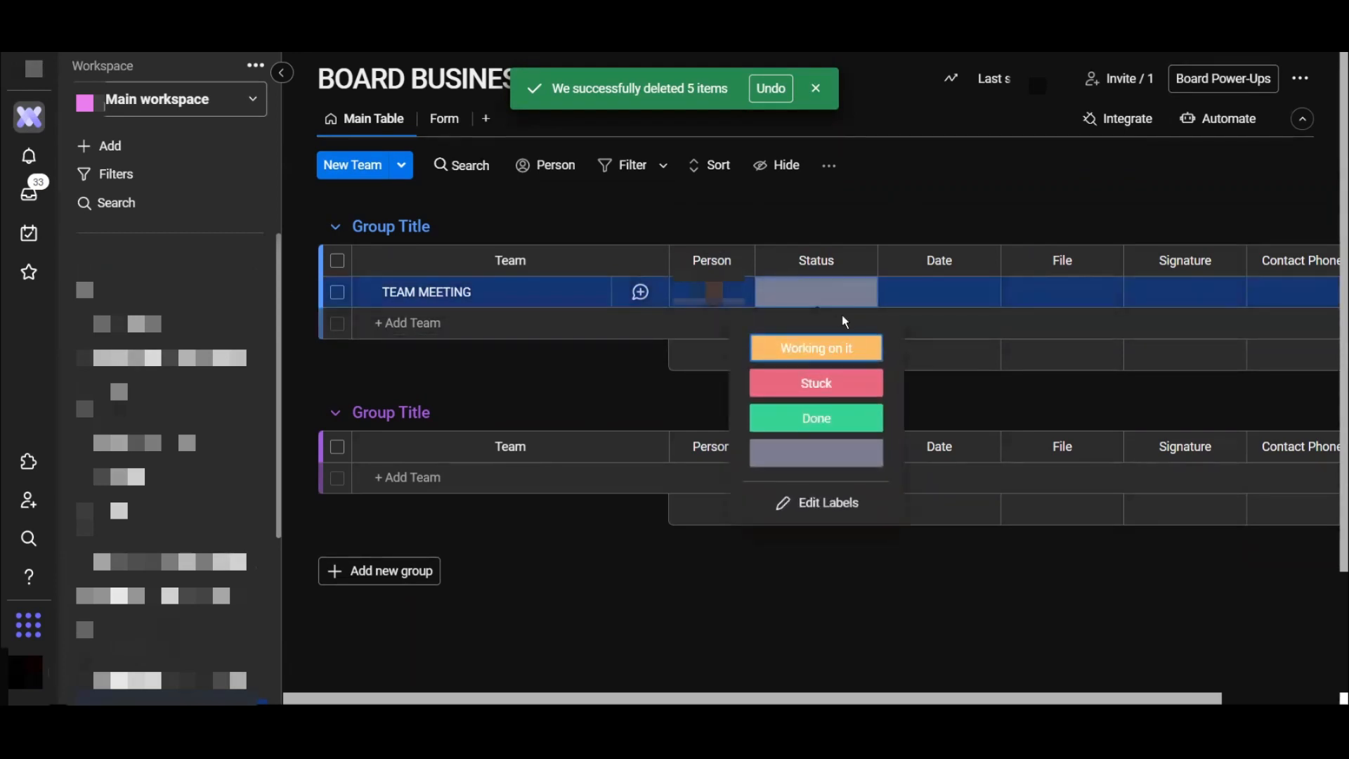
mouse_move(826, 417)
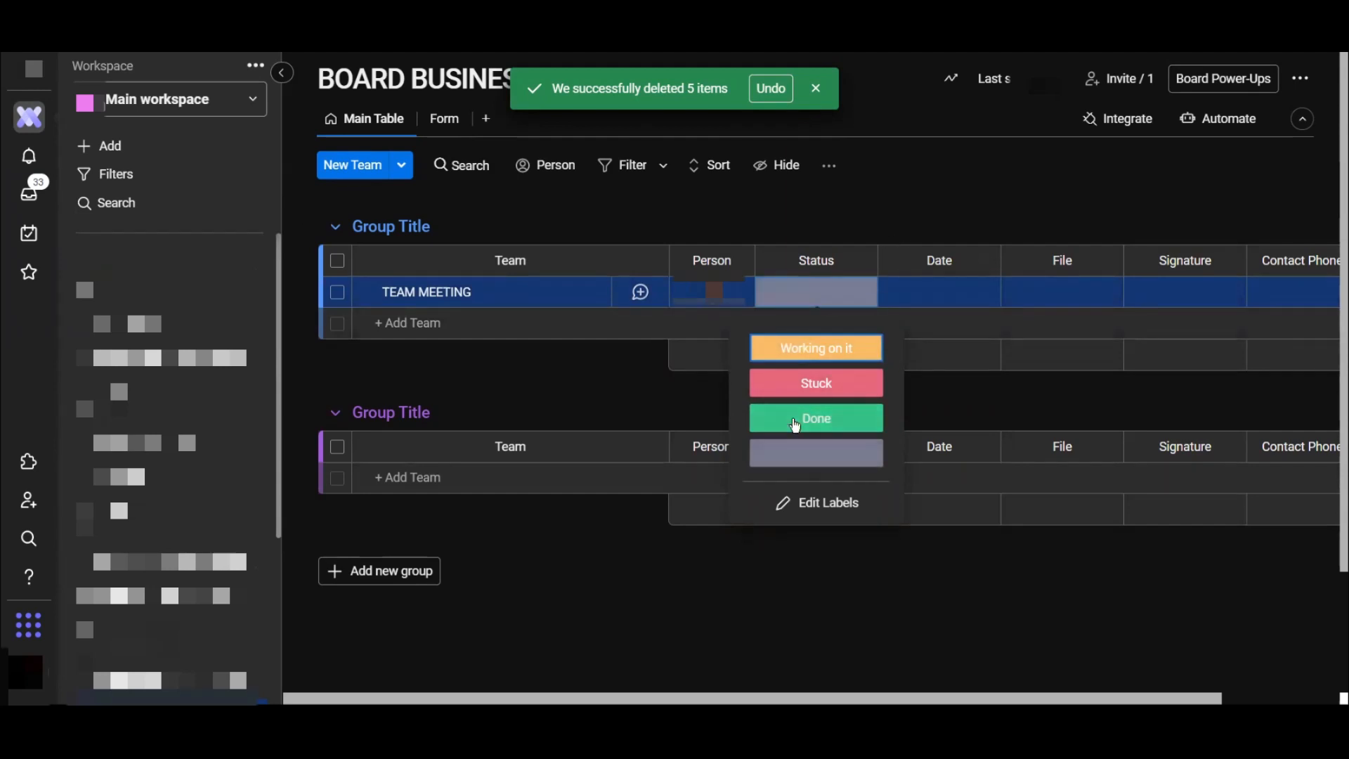
mouse_move(815, 347)
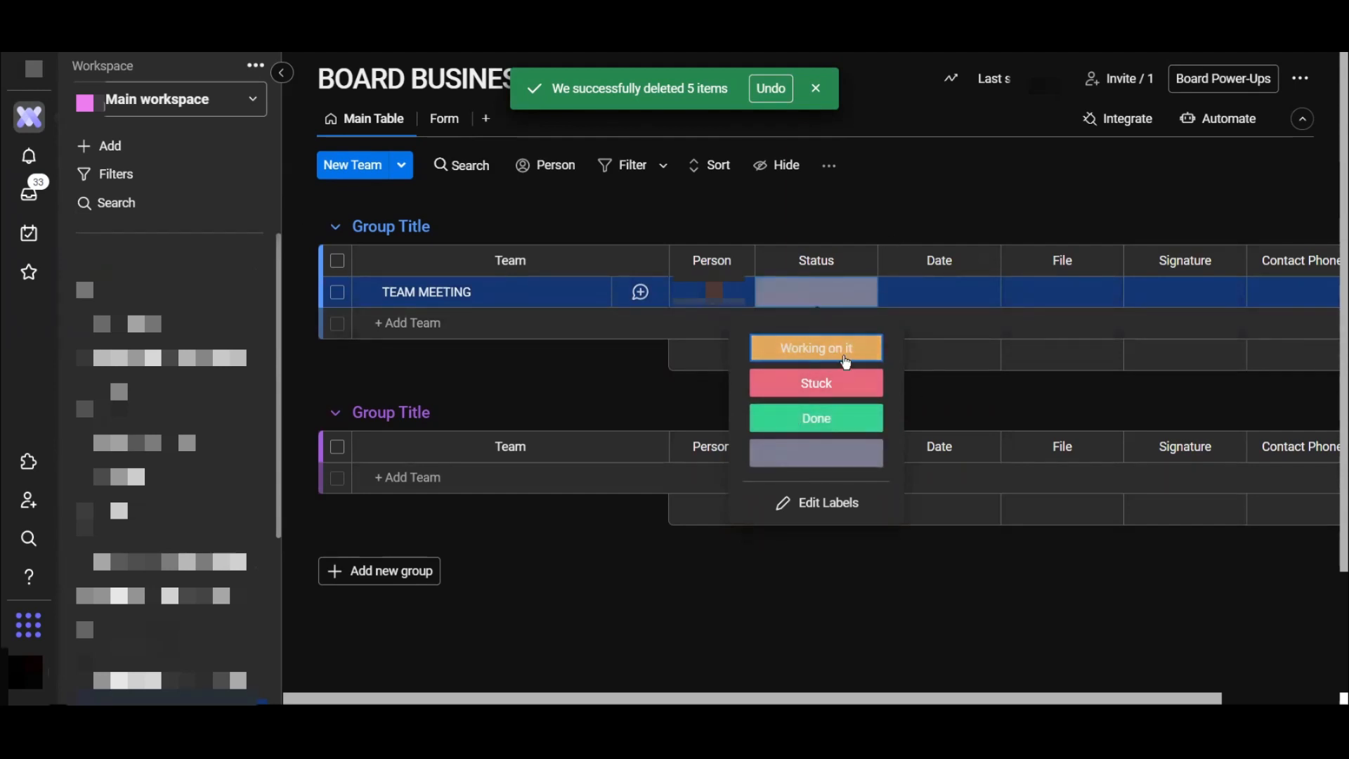
click(813, 347)
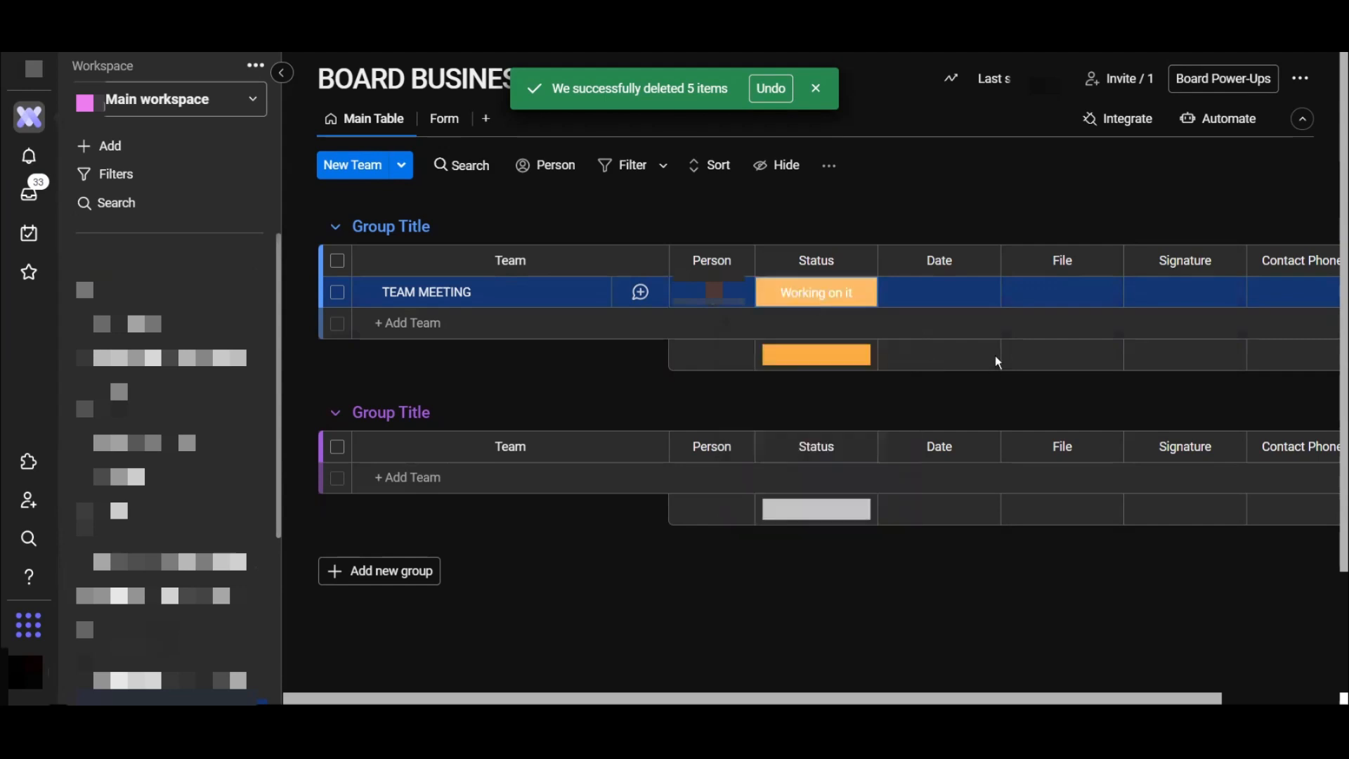
mouse_move(852, 290)
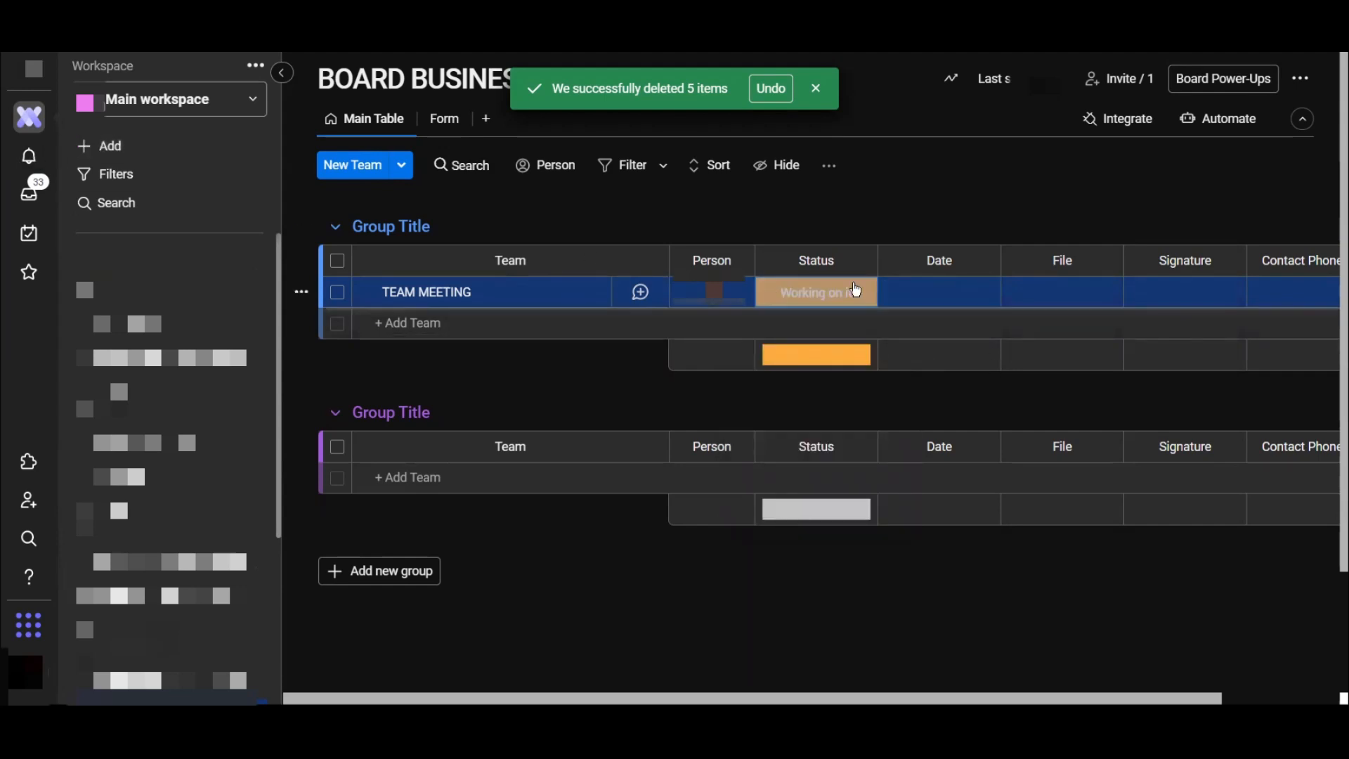
Step: Set the TEAM MEETING date to Dec 26 in the December calendar
click(937, 292)
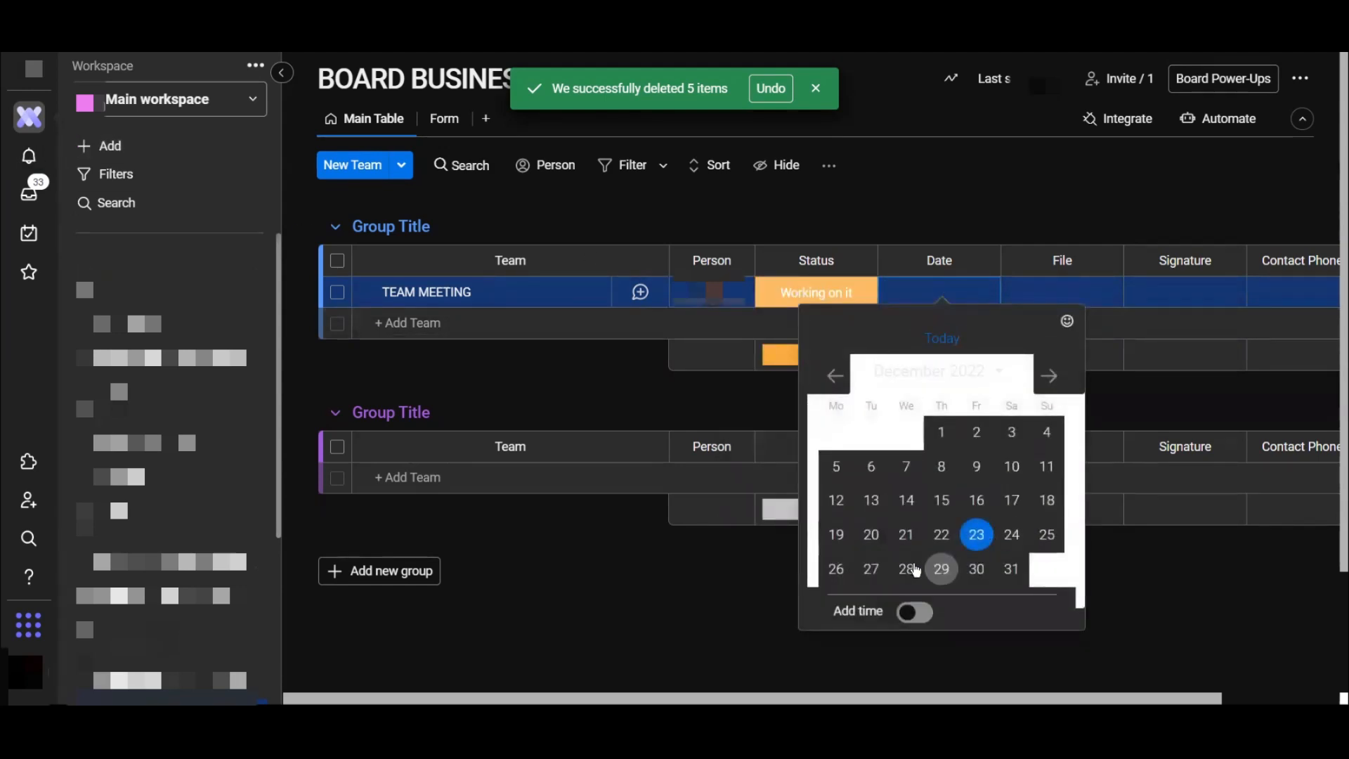
click(834, 569)
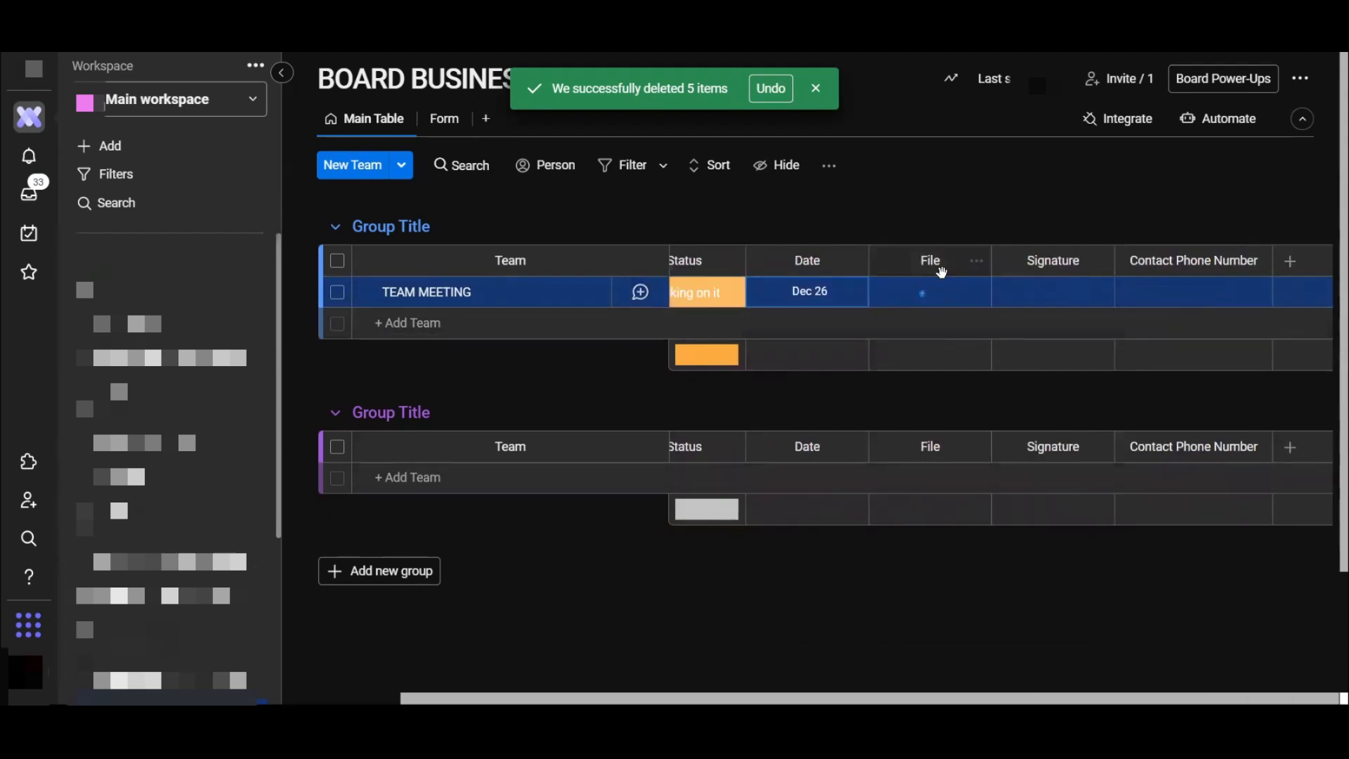
click(1193, 292)
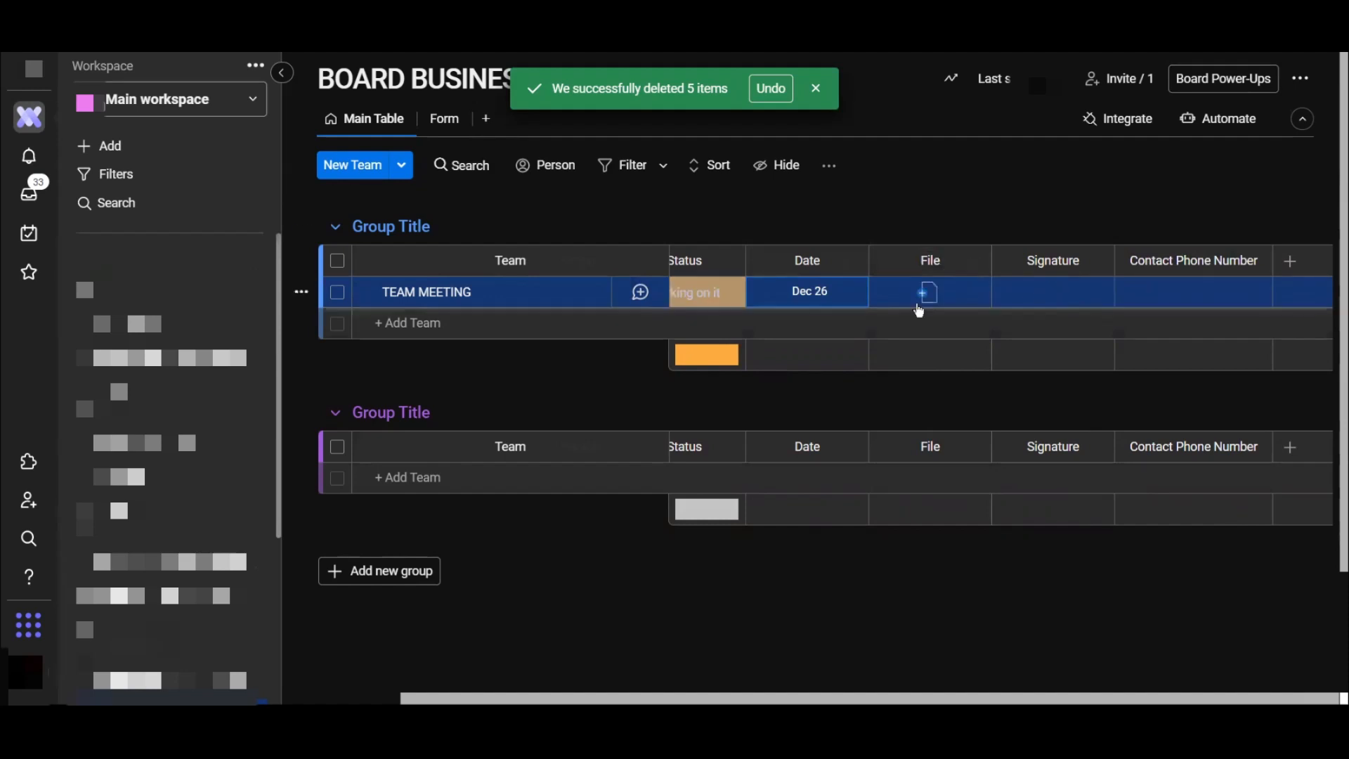
mouse_move(1290, 260)
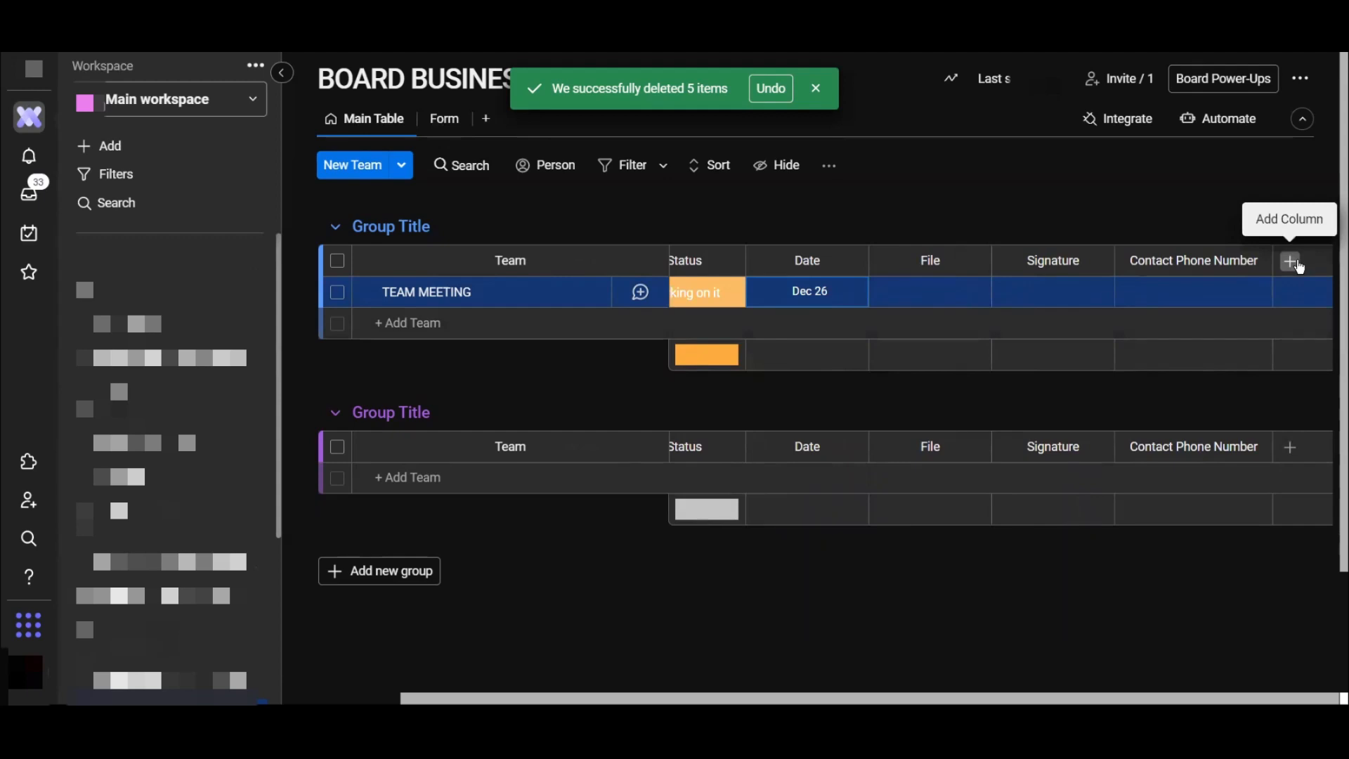
click(814, 87)
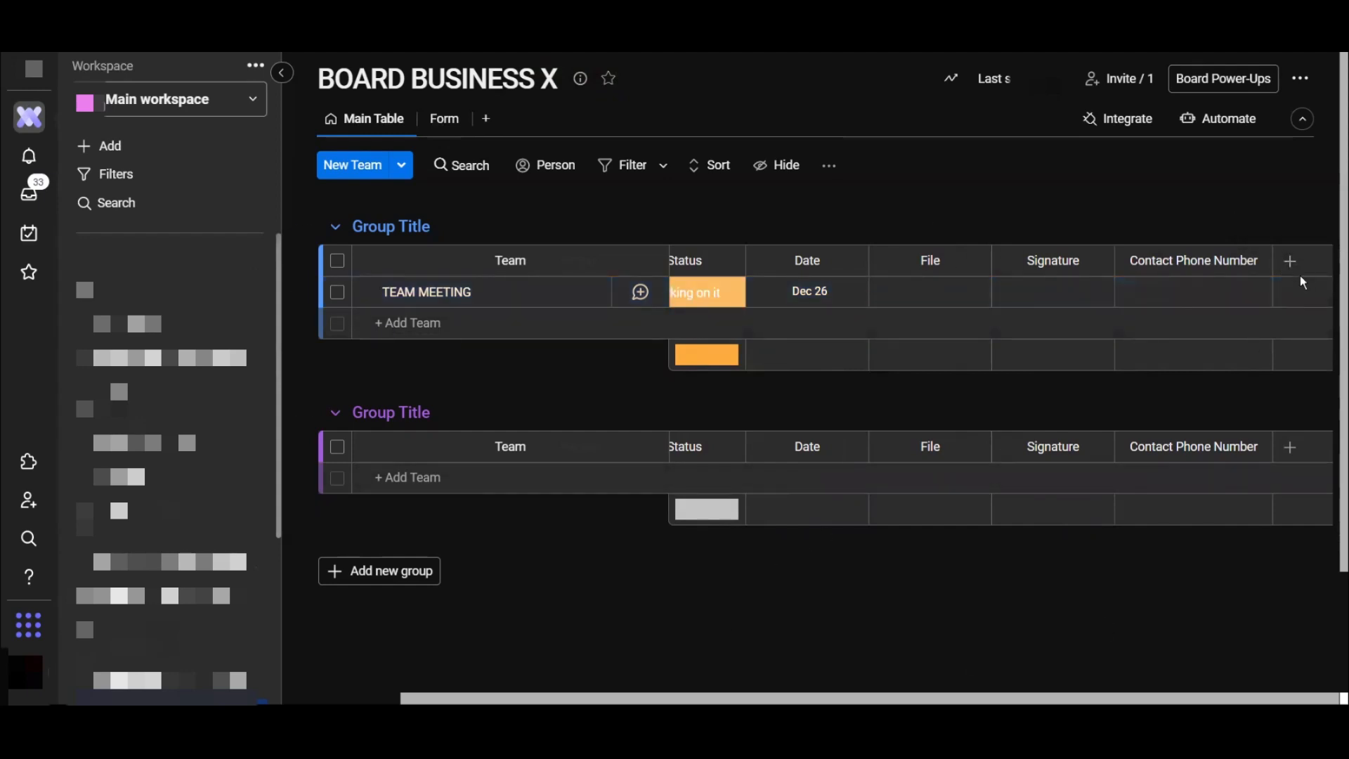
Step: Search 'link' in the Column Center to find the Link column type
click(1290, 261)
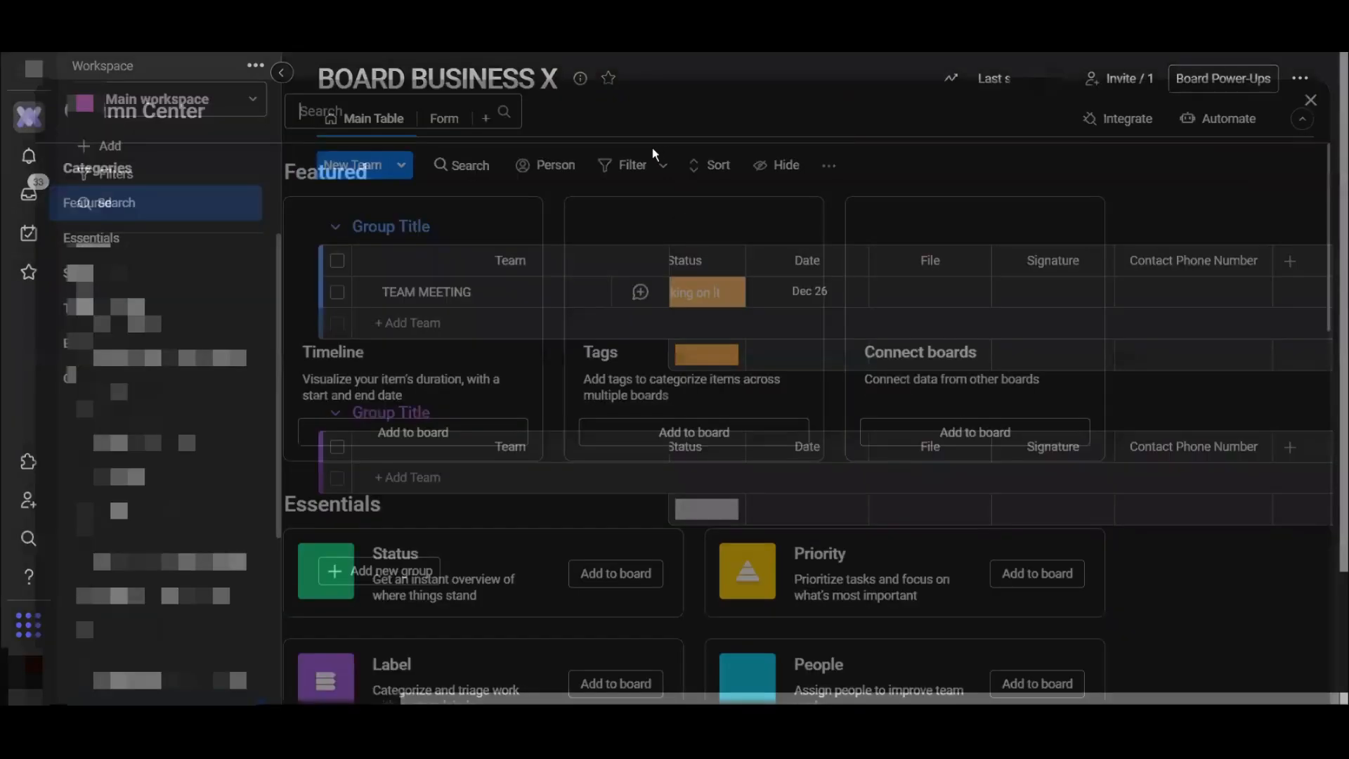
text(lin)
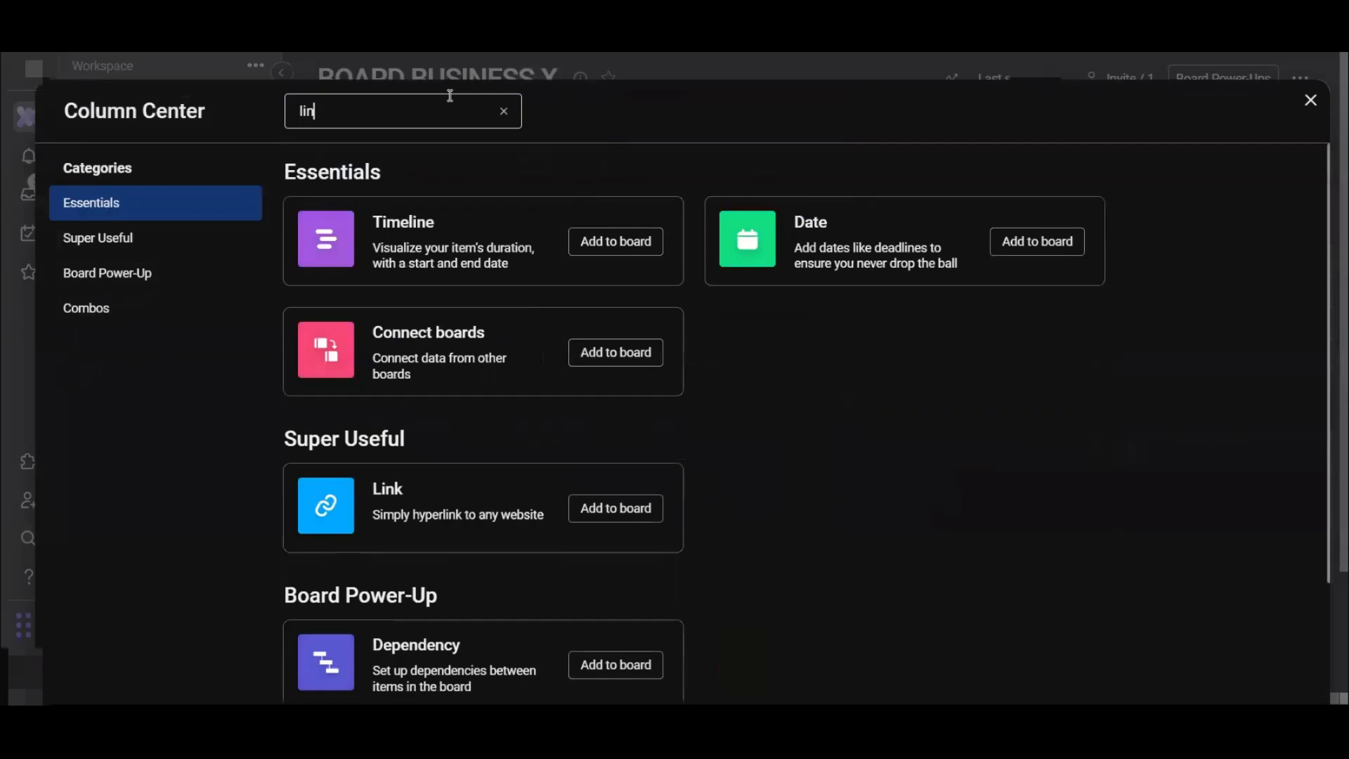
text(k)
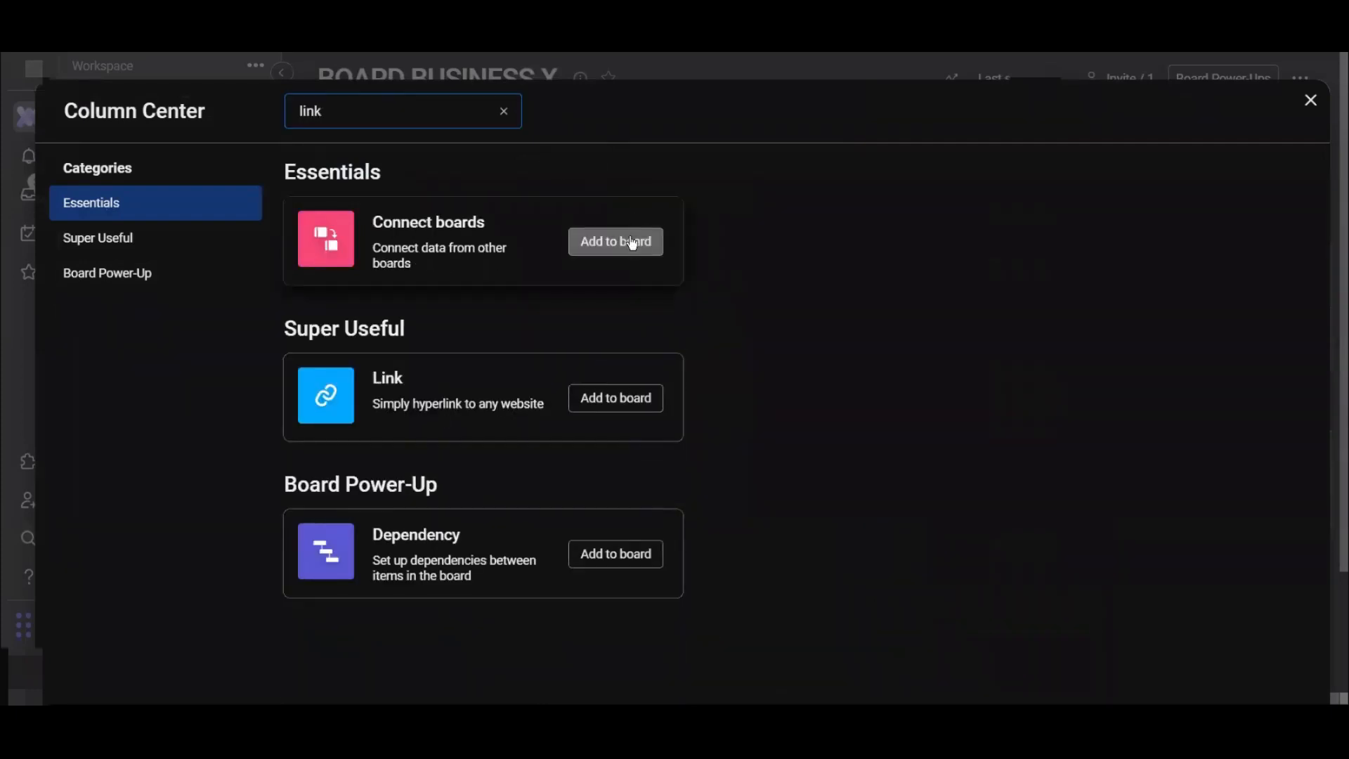
mouse_move(367, 156)
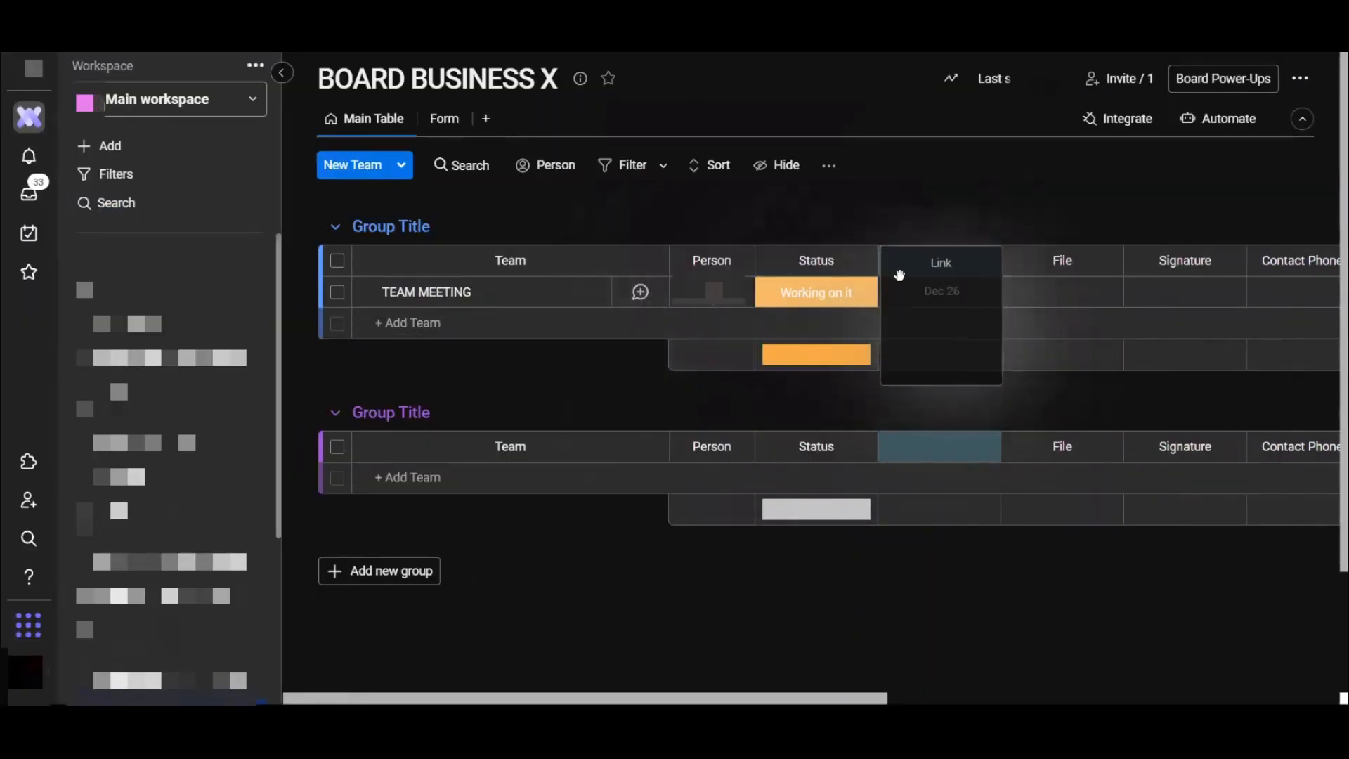
click(939, 292)
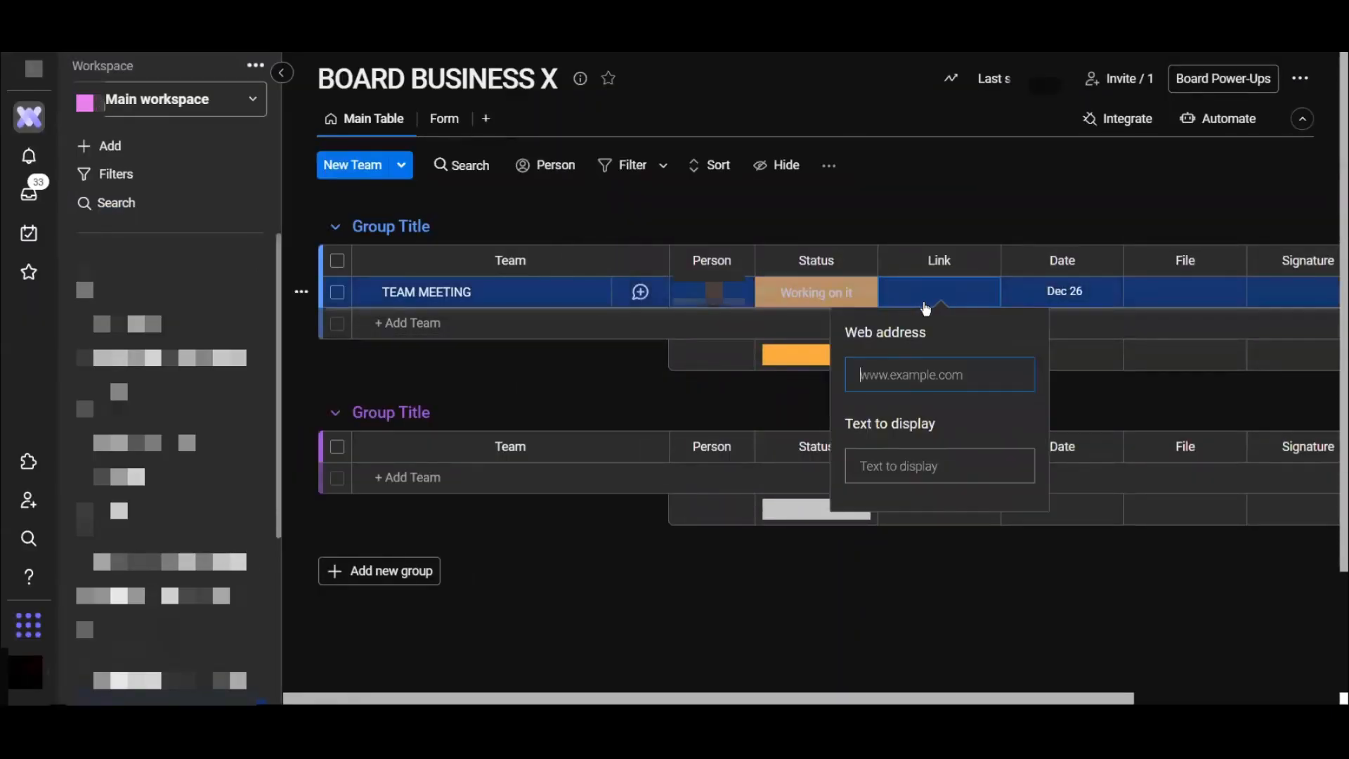
mouse_move(938, 250)
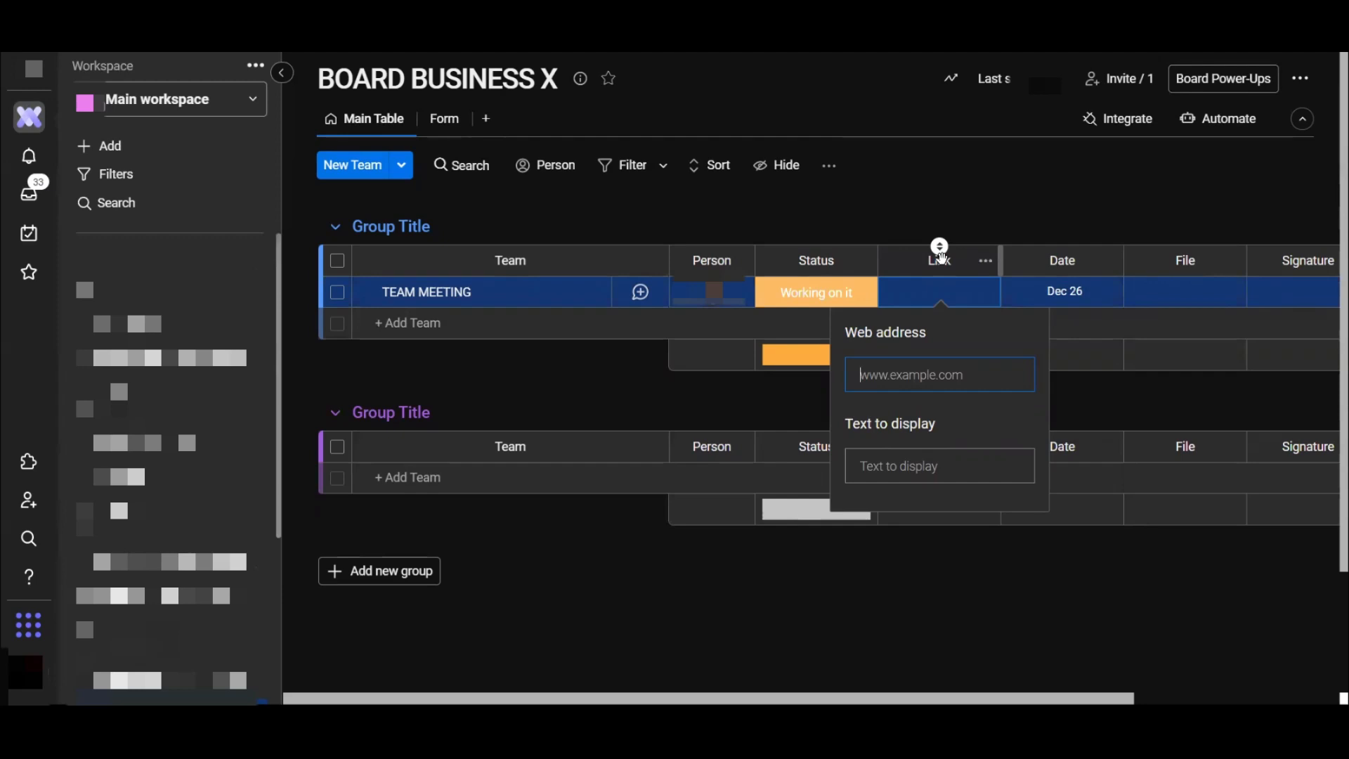
mouse_move(1167, 374)
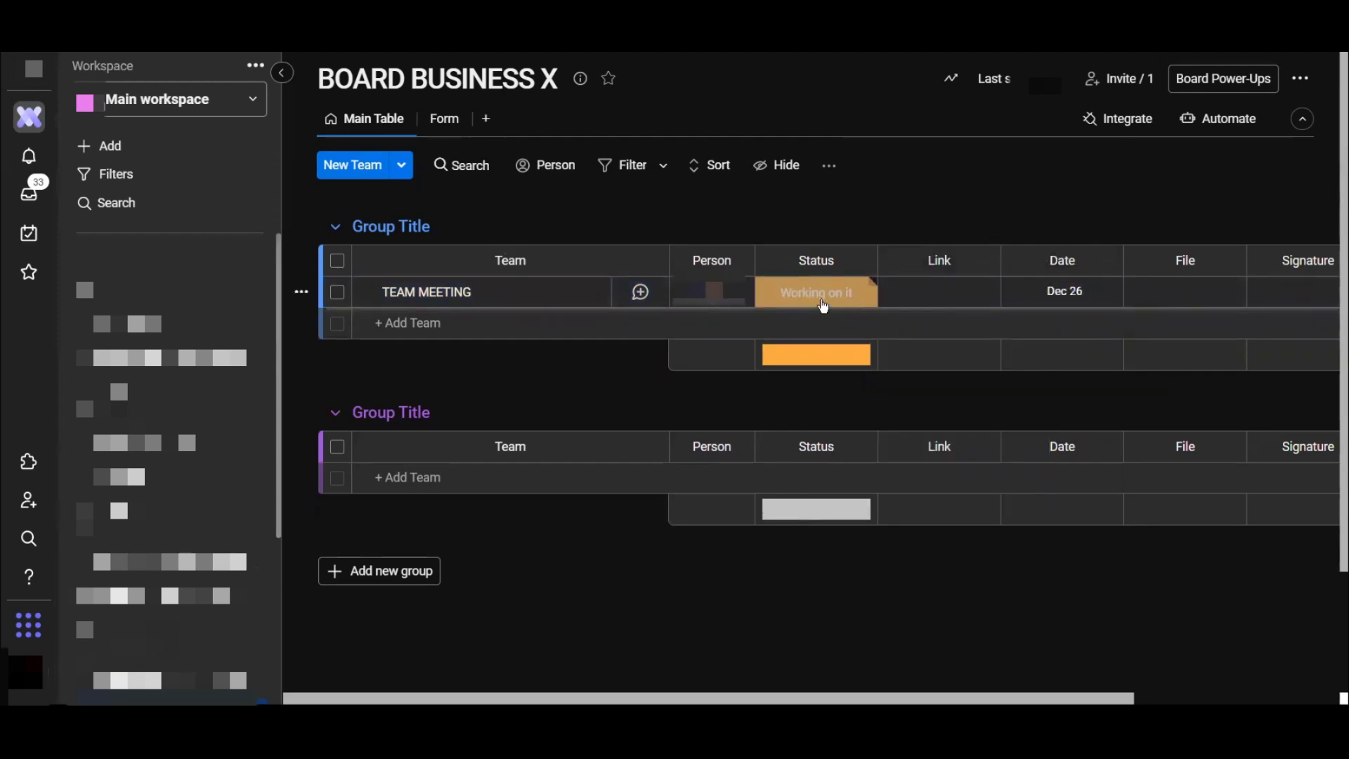
Step: Change the TEAM MEETING status from 'Working on it' to Done
click(814, 292)
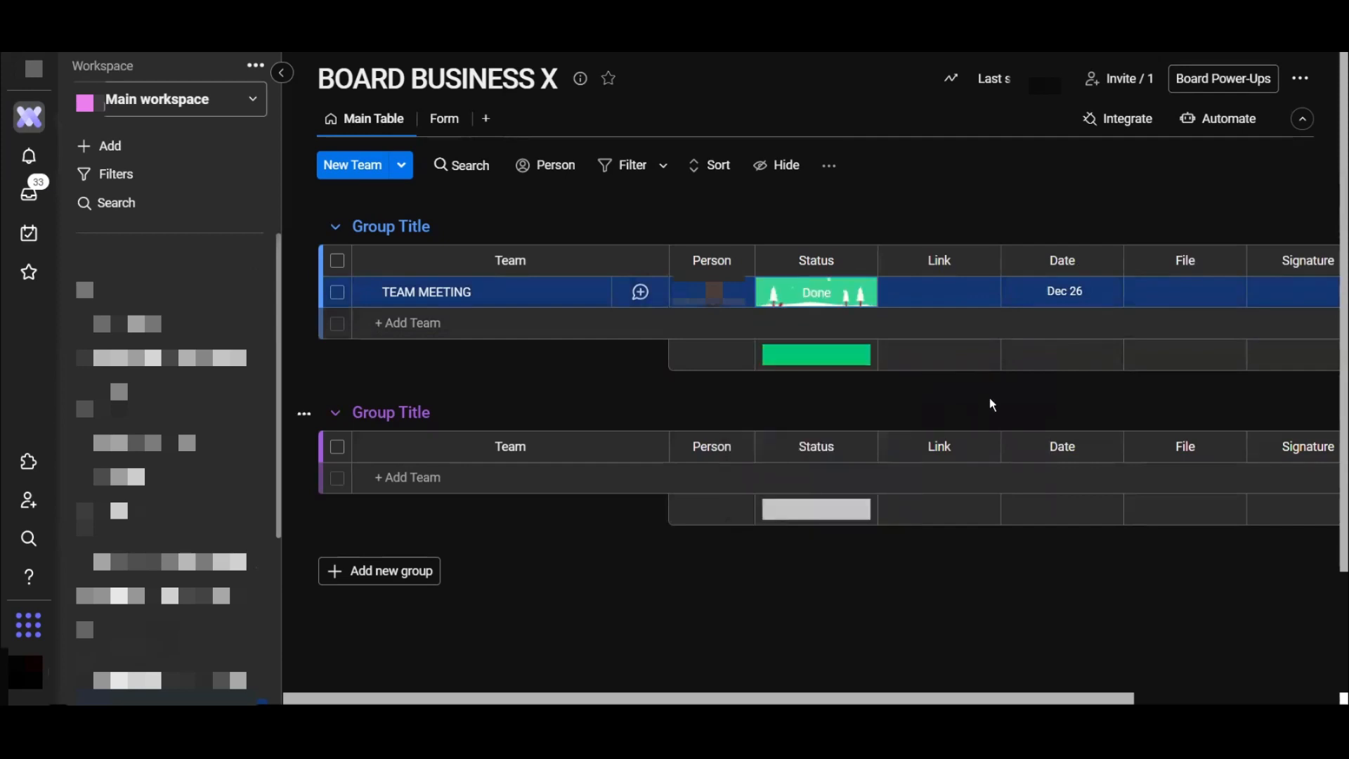
mouse_move(819, 230)
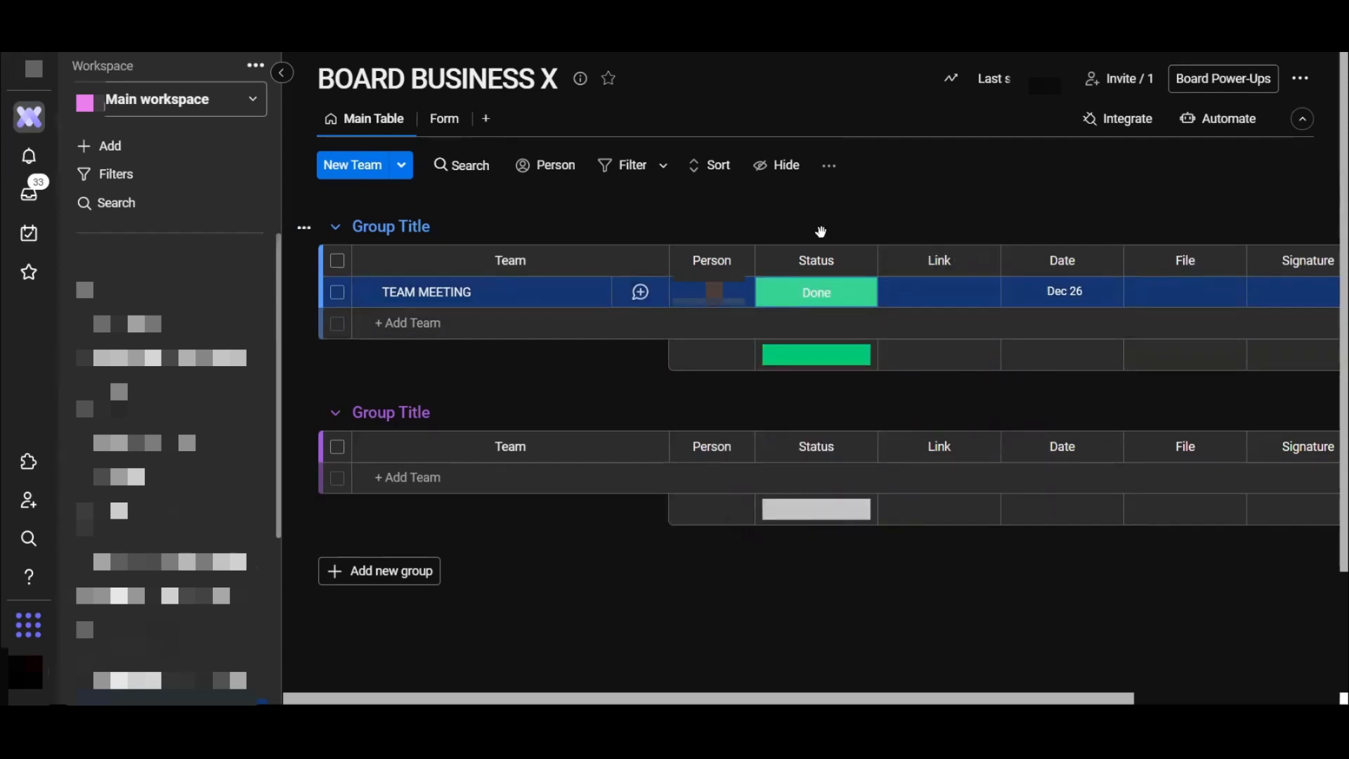
mouse_move(868, 239)
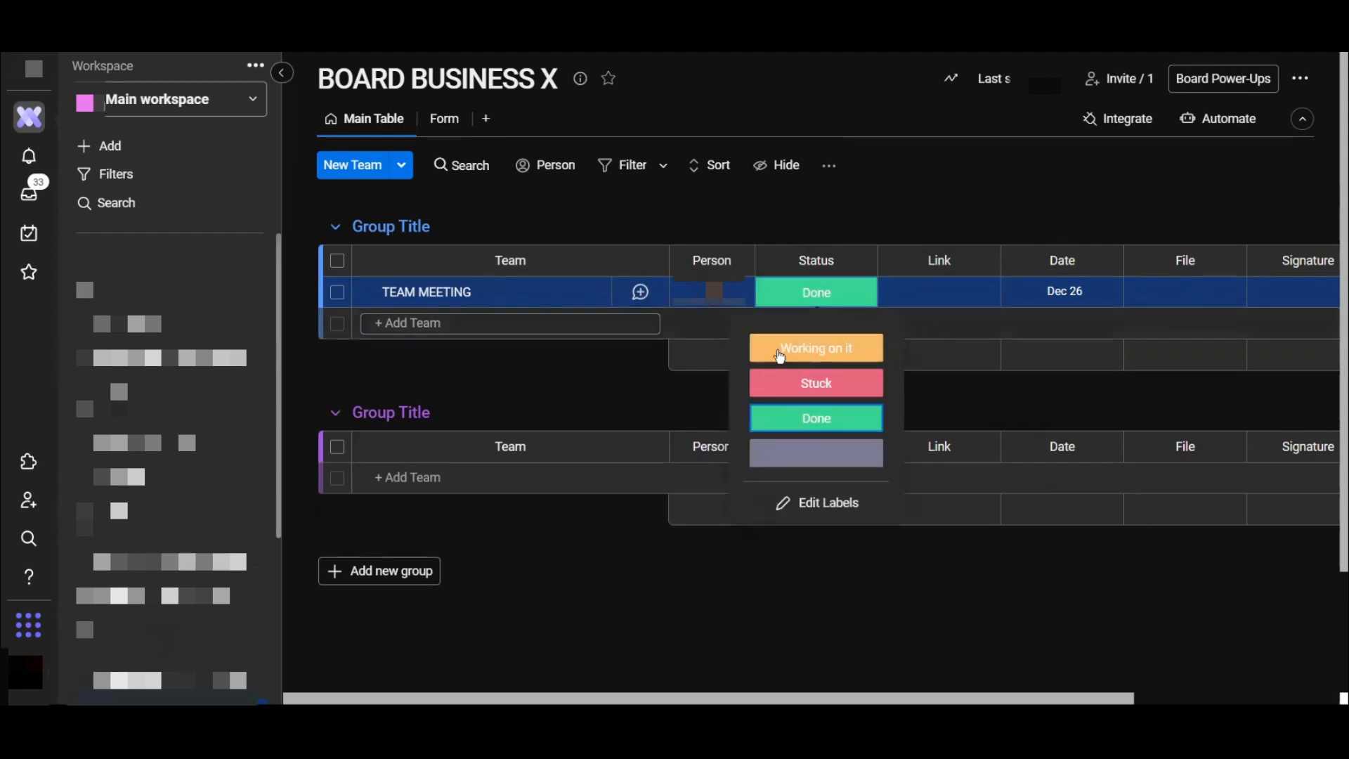
mouse_move(852, 424)
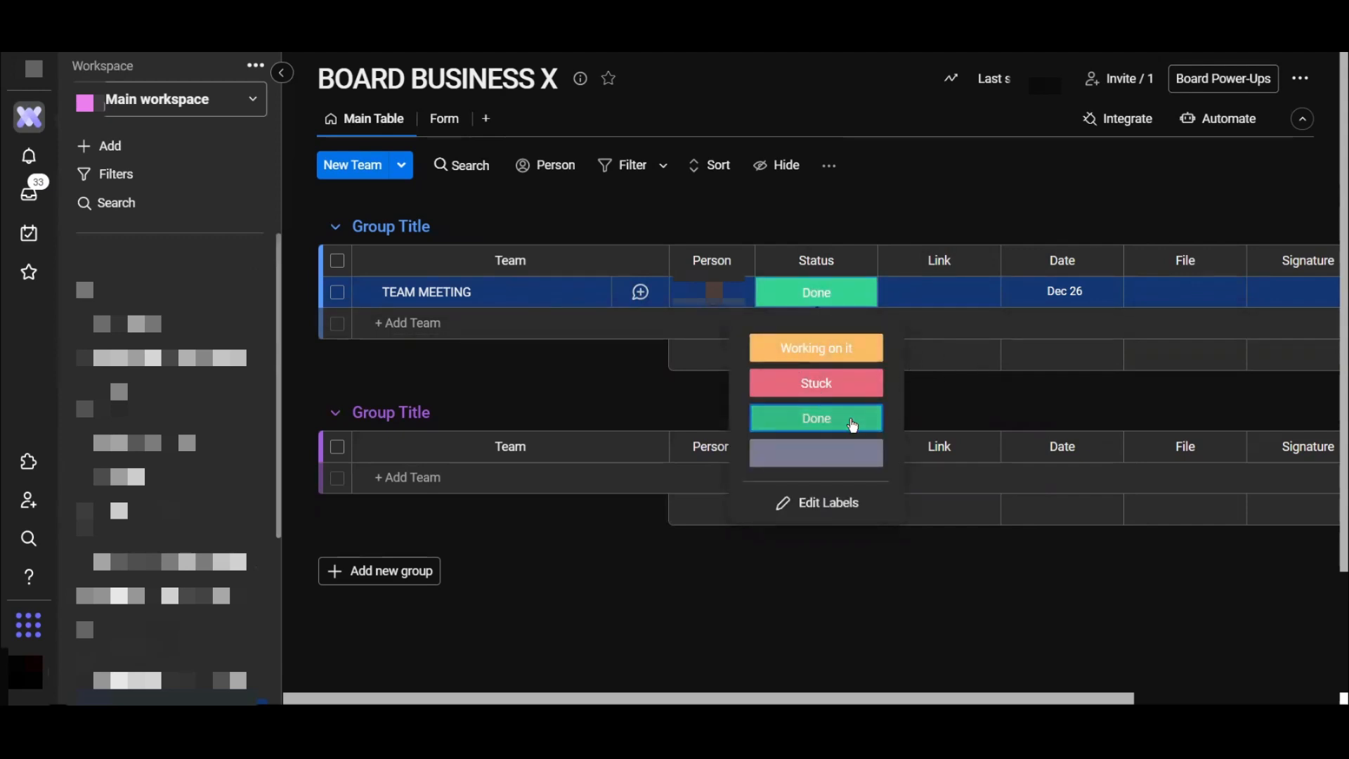